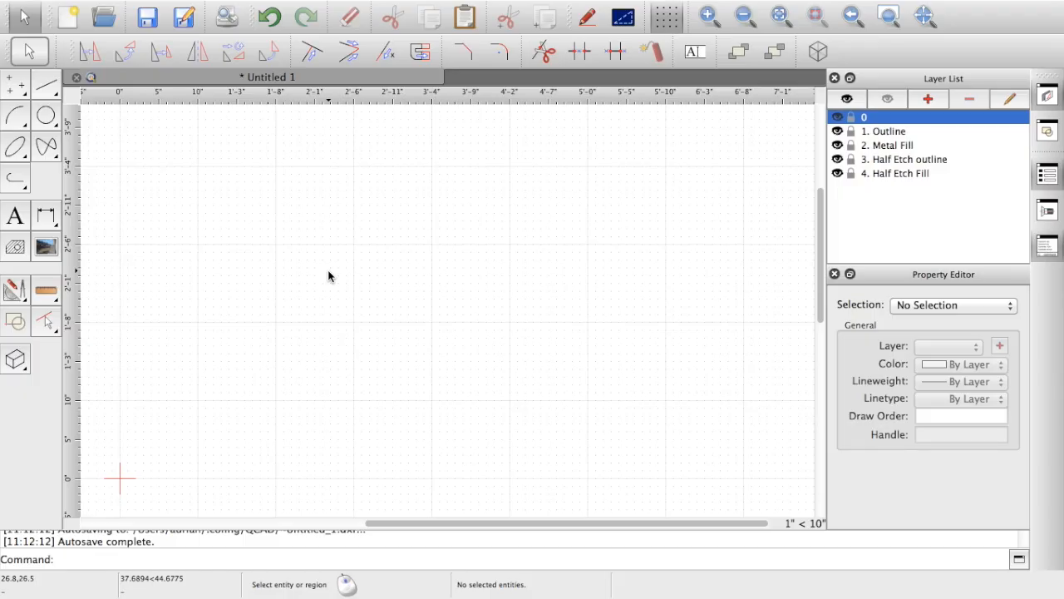
mouse_move(313, 246)
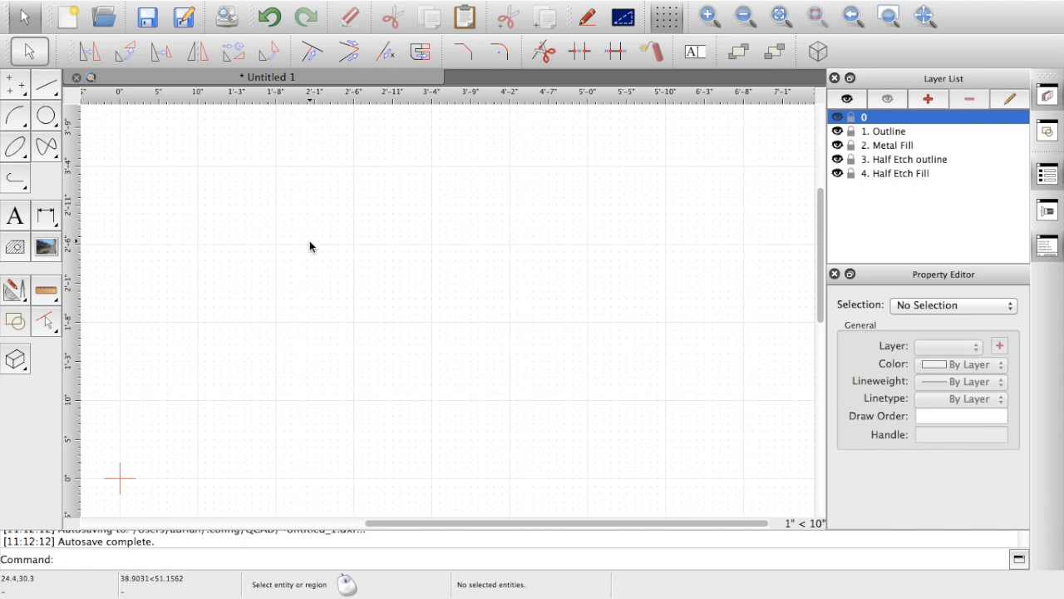
mouse_move(624, 223)
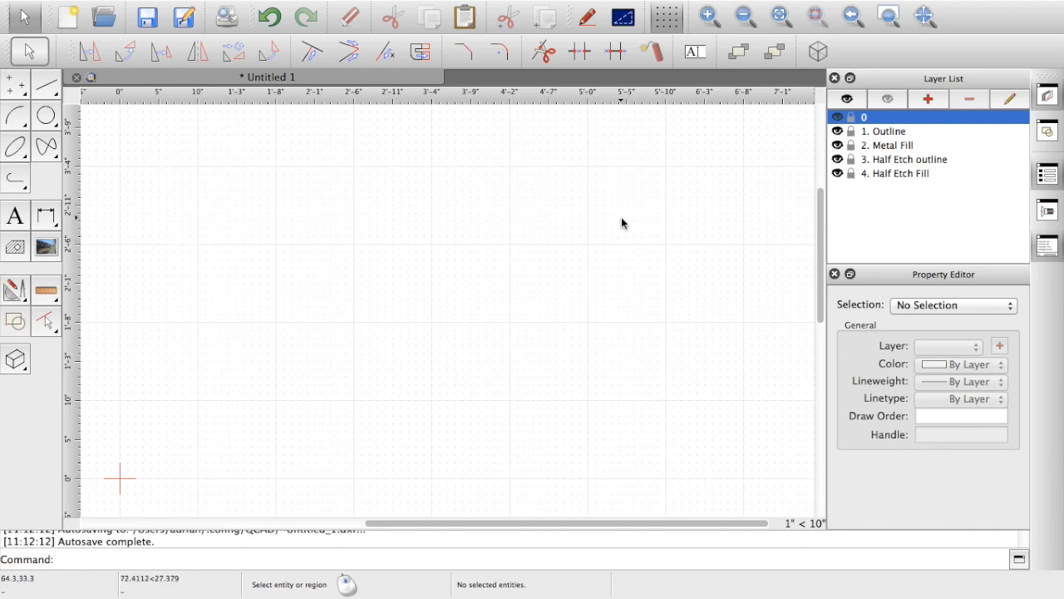
mouse_move(547, 236)
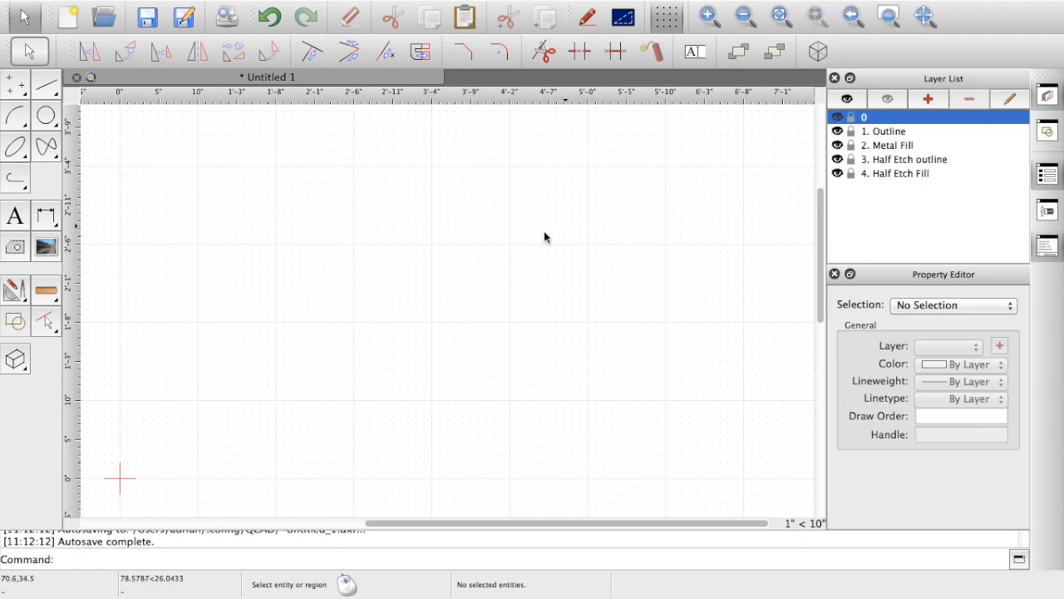
mouse_move(485, 248)
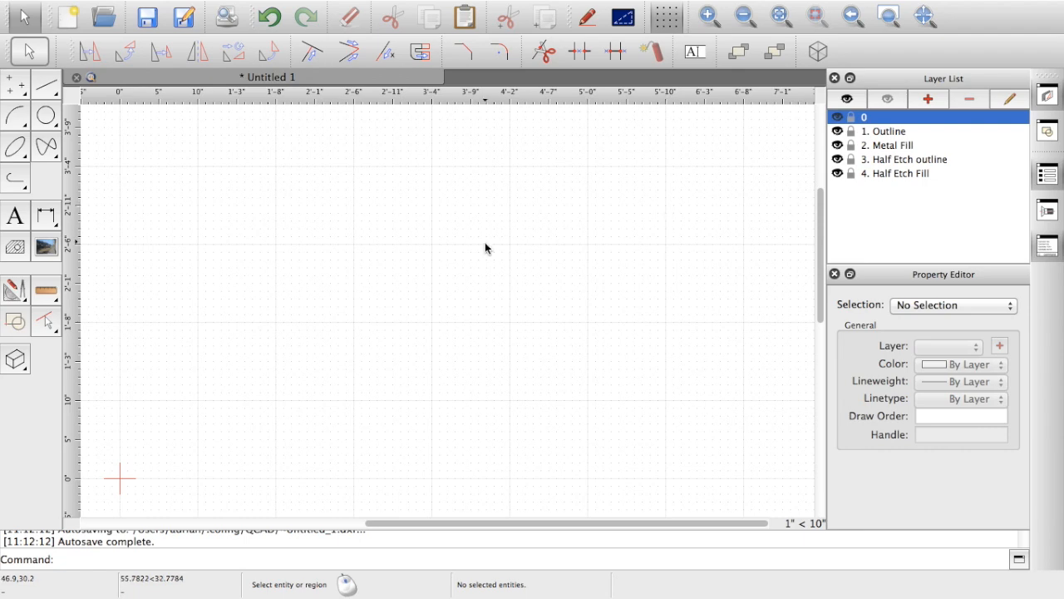
mouse_move(465, 250)
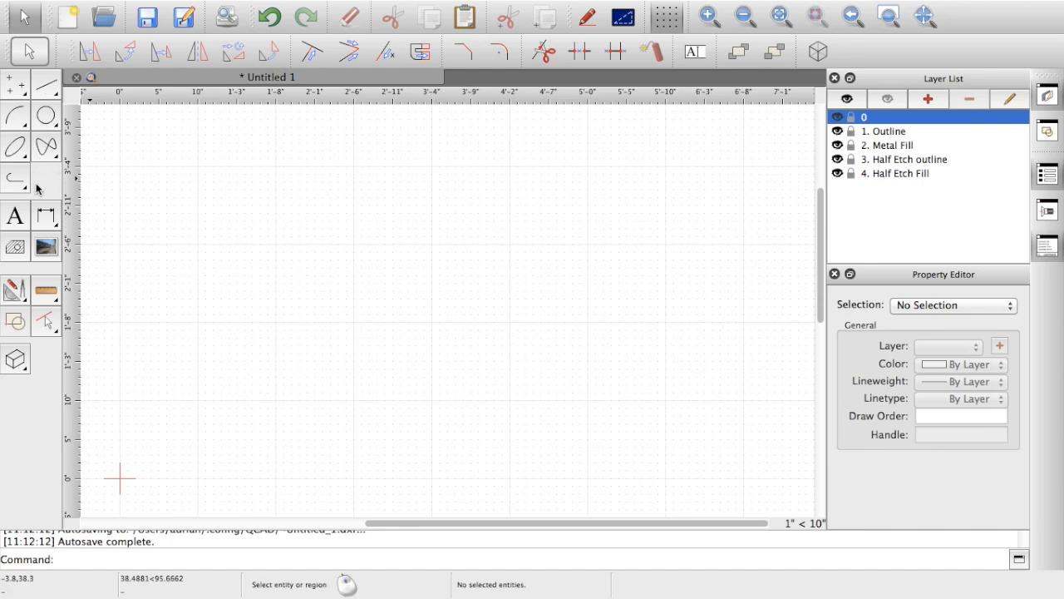
mouse_move(171, 294)
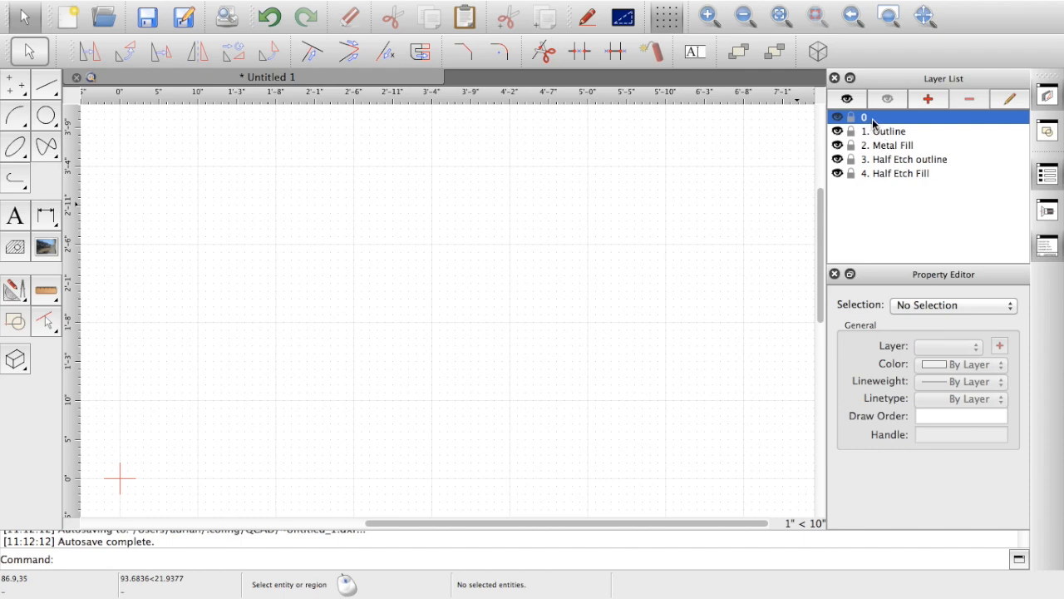
mouse_move(875, 123)
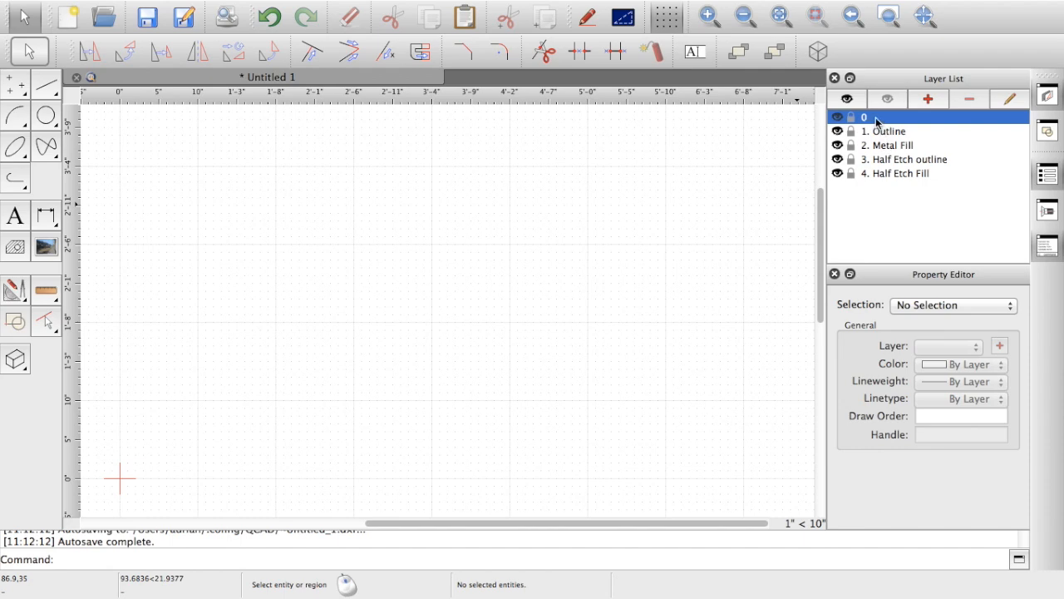
mouse_move(530, 142)
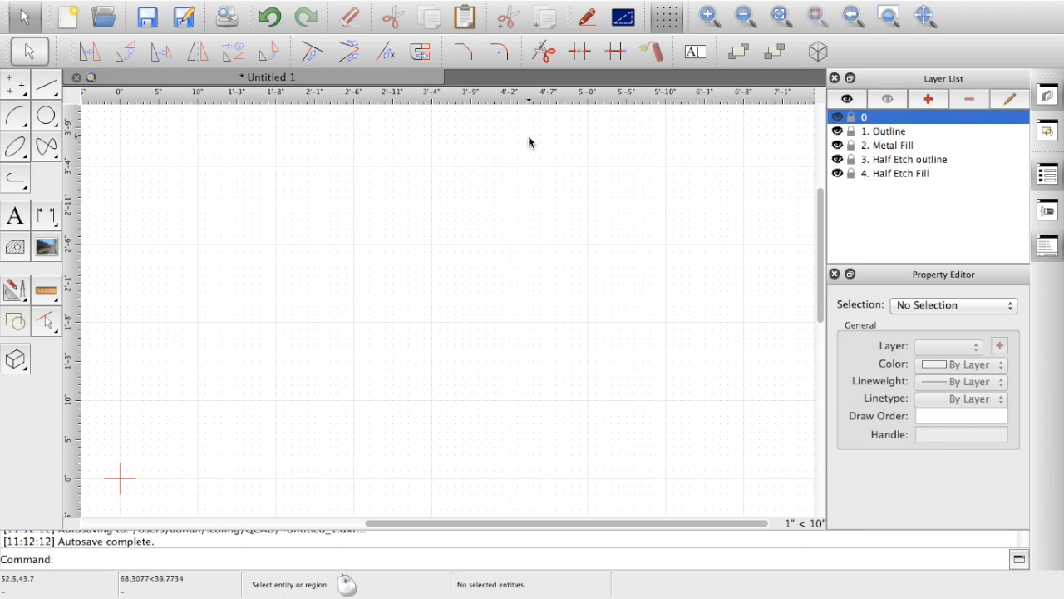
mouse_move(245, 193)
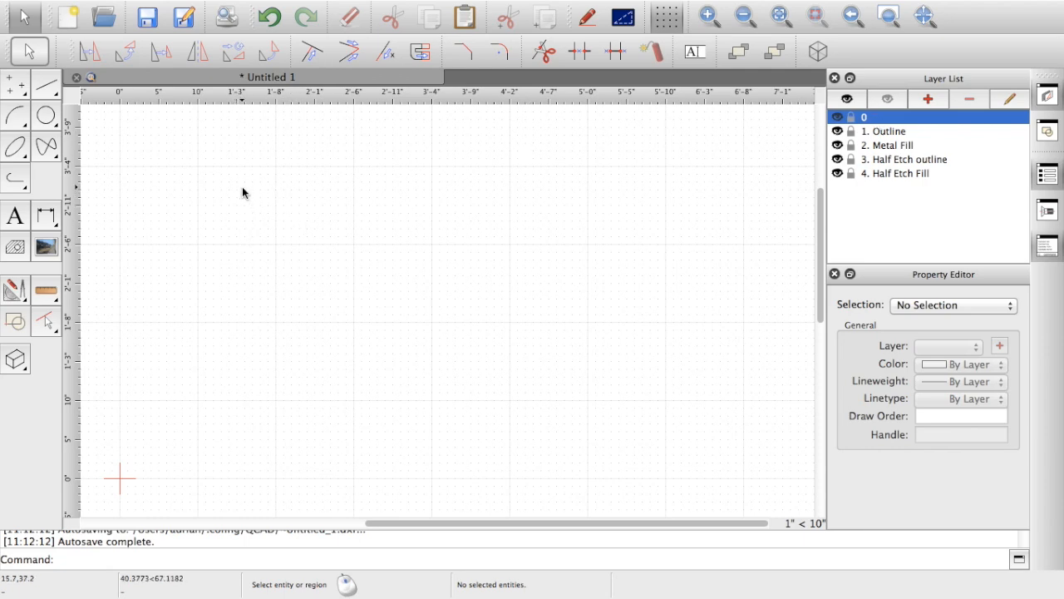
mouse_move(462, 240)
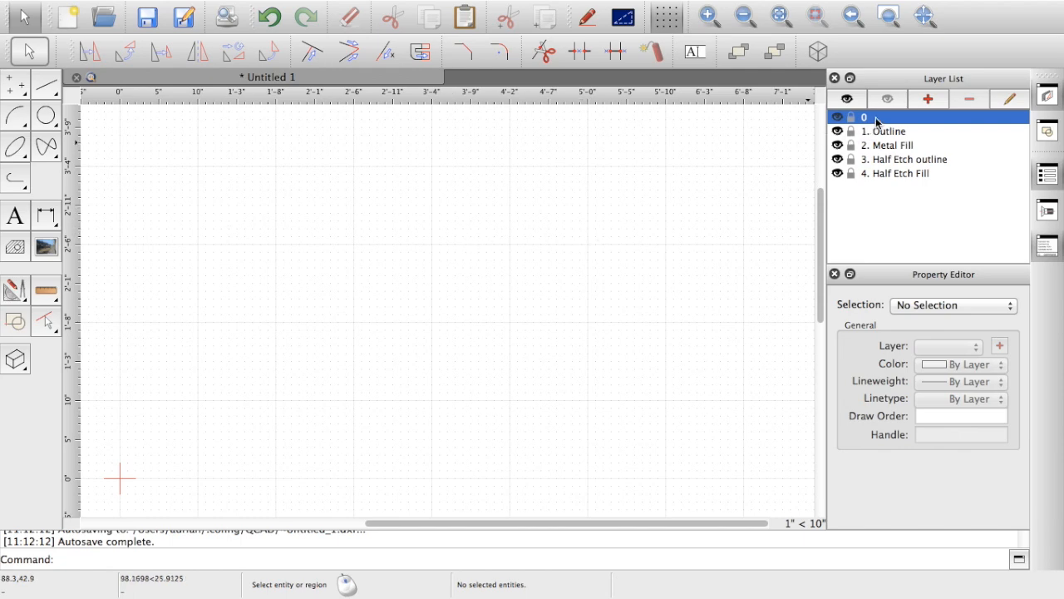
mouse_move(483, 195)
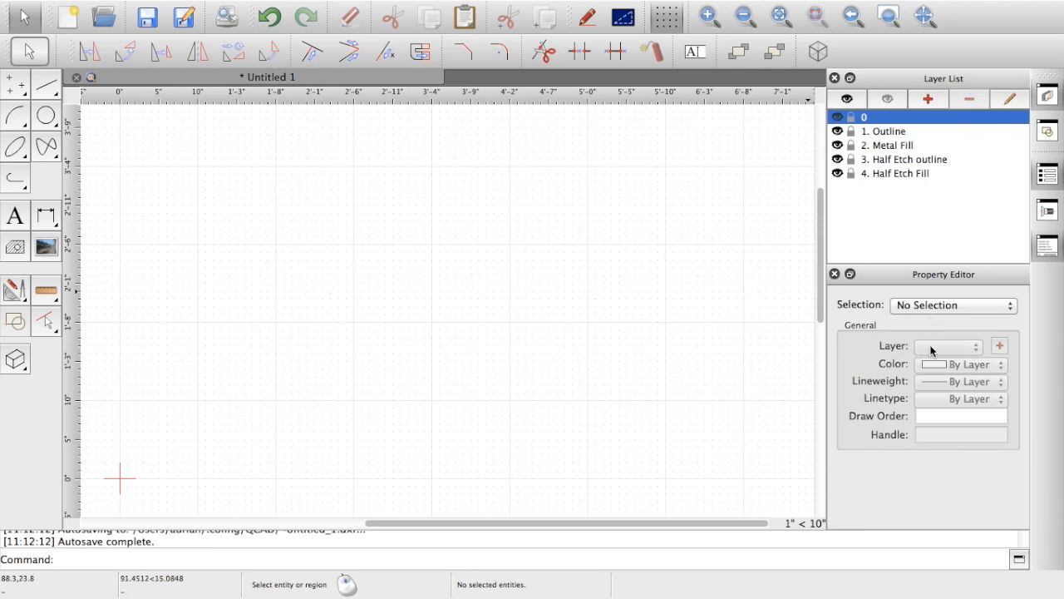
mouse_move(742, 292)
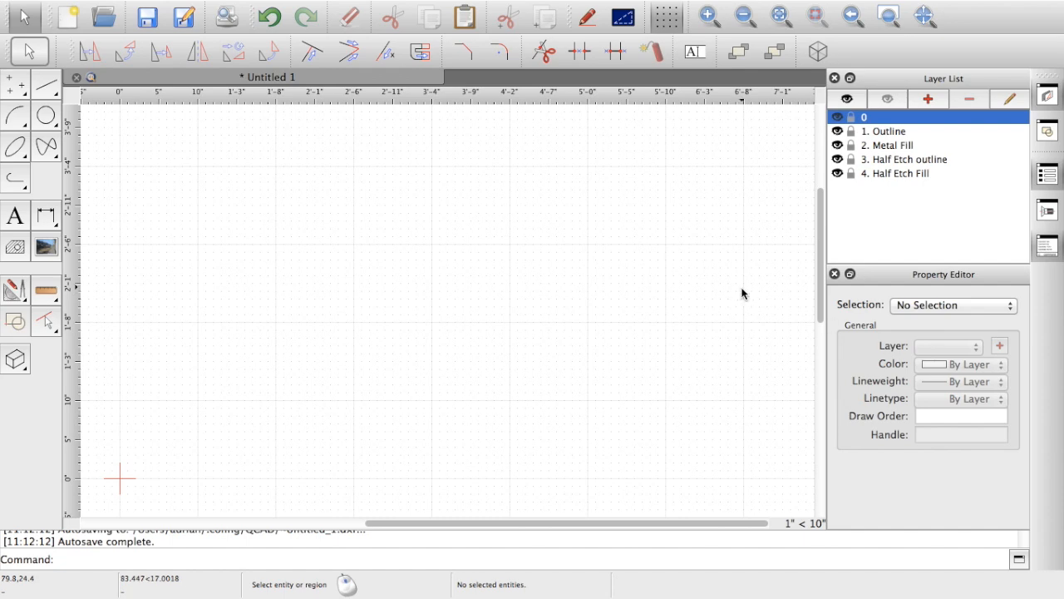
mouse_move(125, 190)
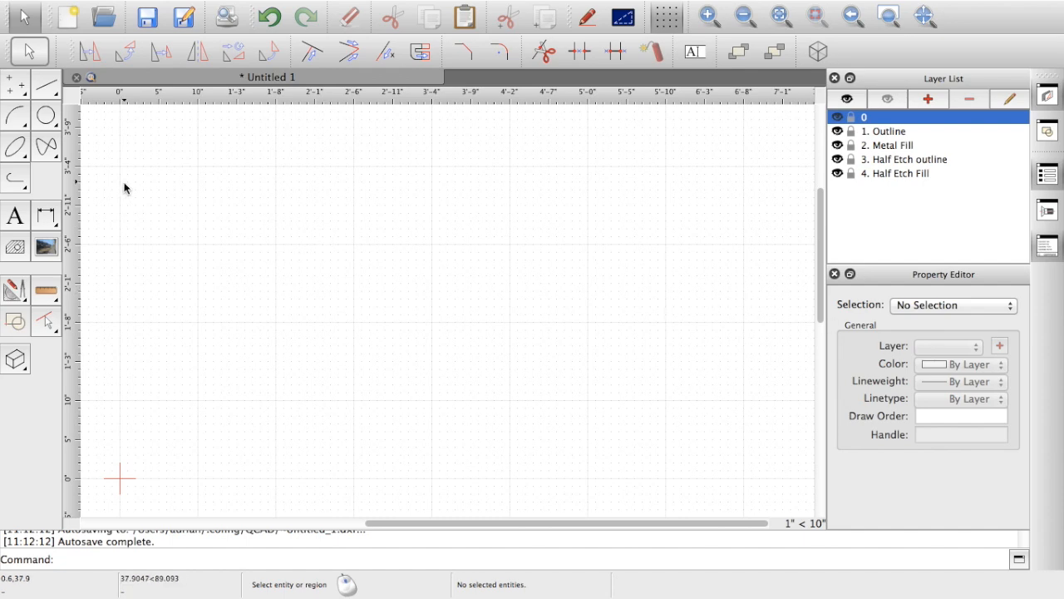
mouse_move(67, 103)
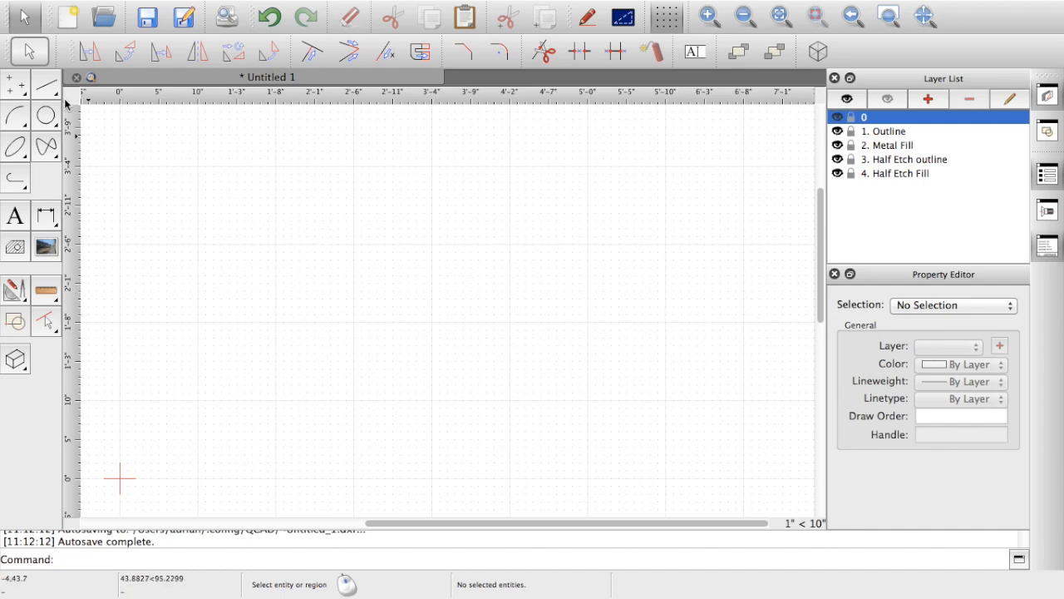
mouse_move(47, 86)
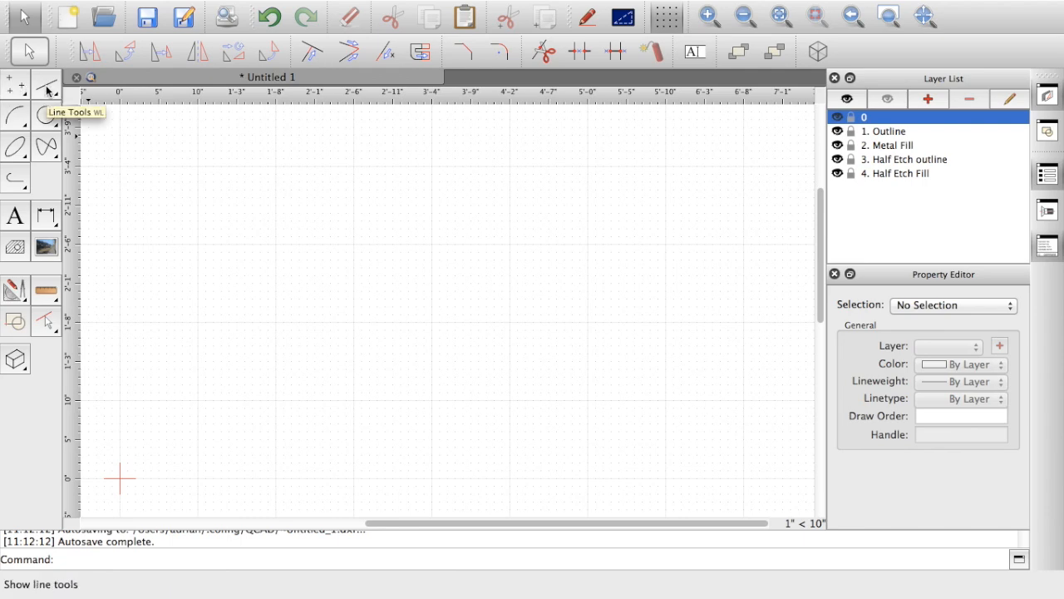
mouse_move(15, 147)
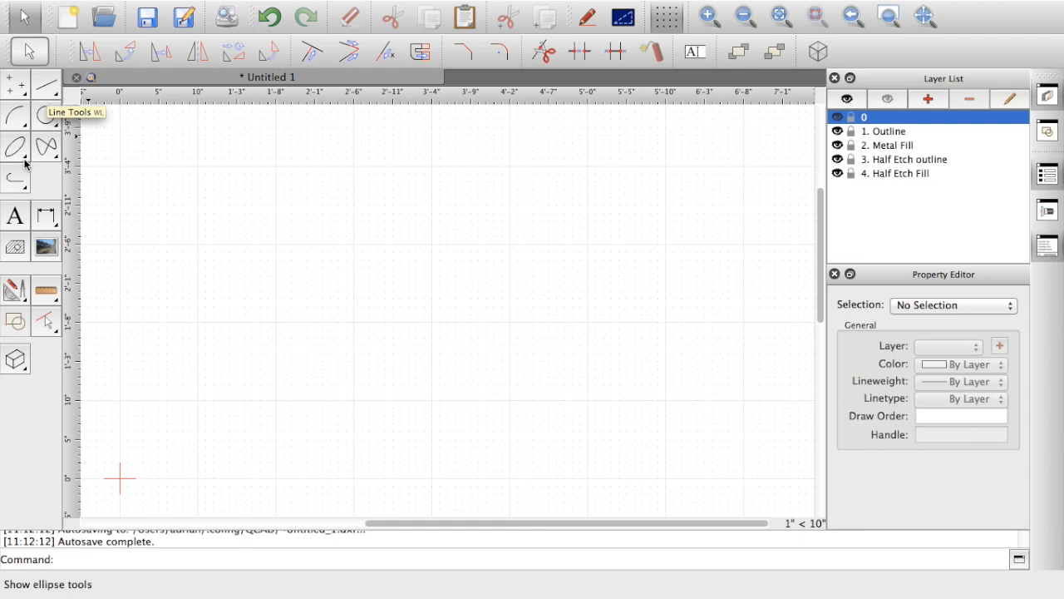
mouse_move(47, 87)
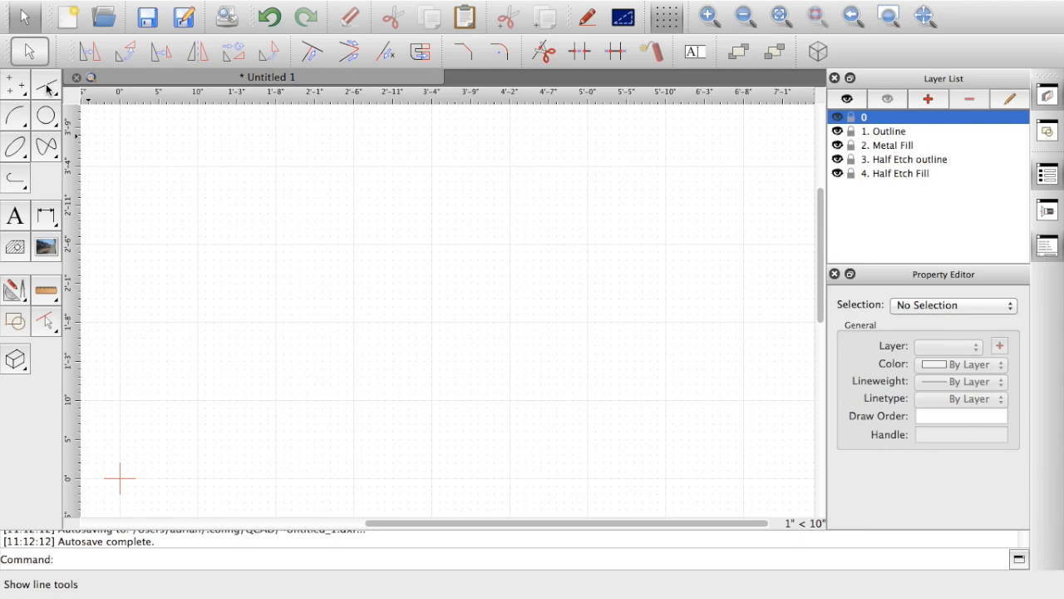
mouse_move(15, 146)
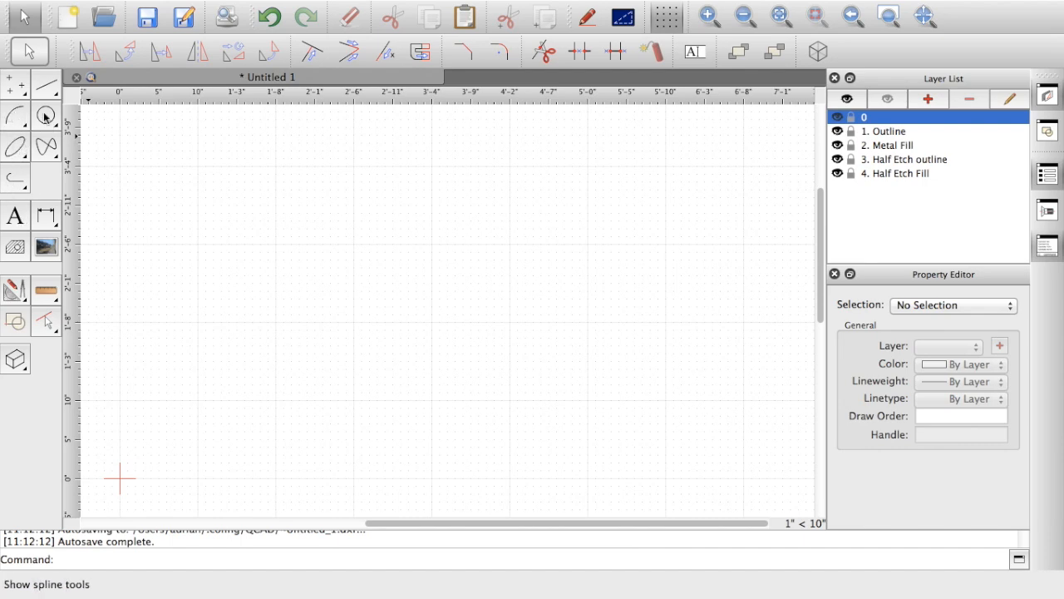
mouse_move(46, 86)
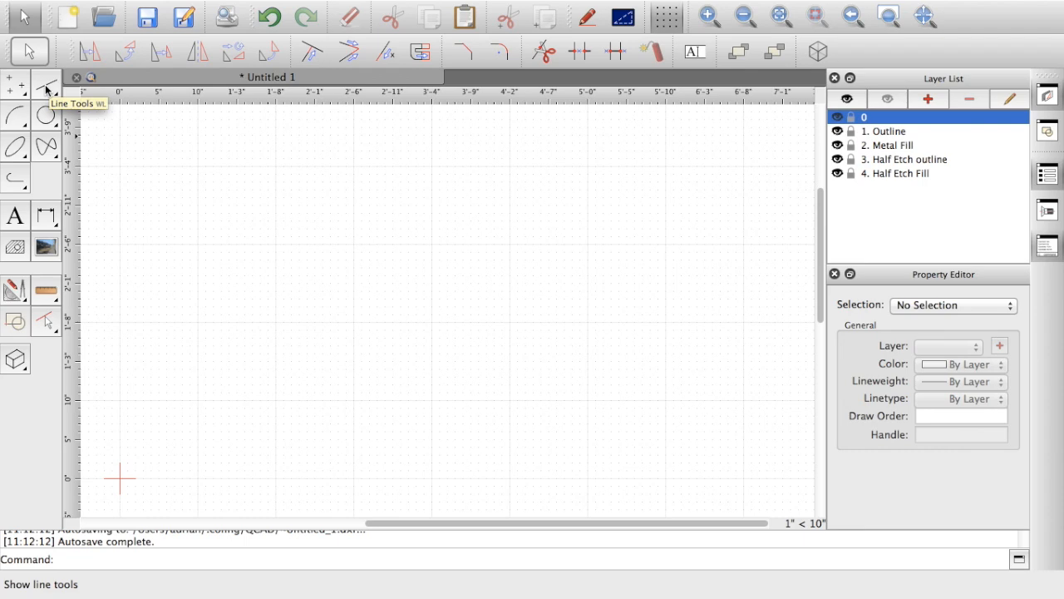
- Show the line tools, glance at another tool group, then return to the line tools
click(47, 86)
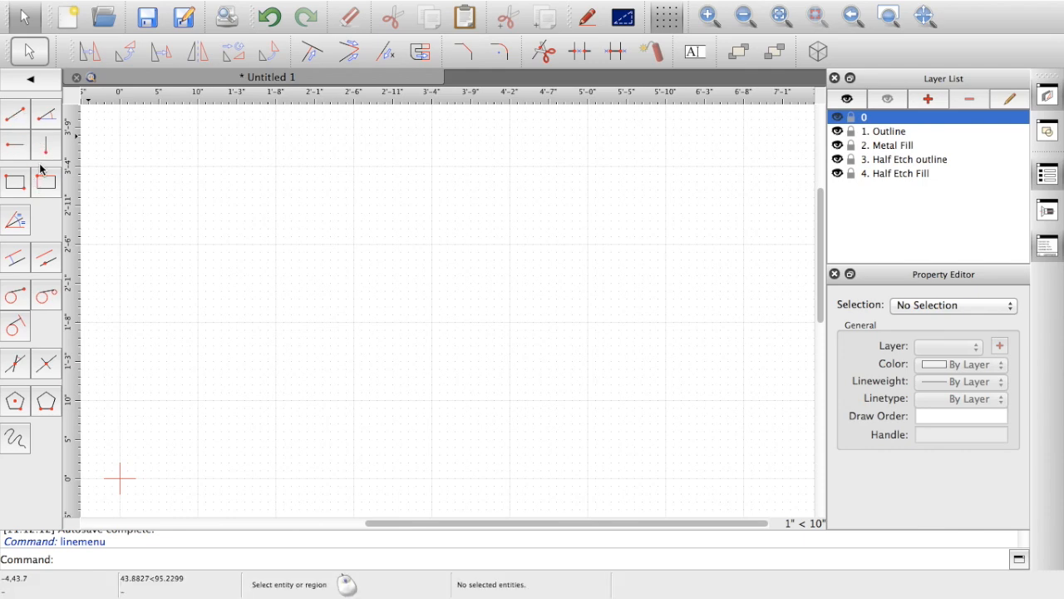
mouse_move(33, 83)
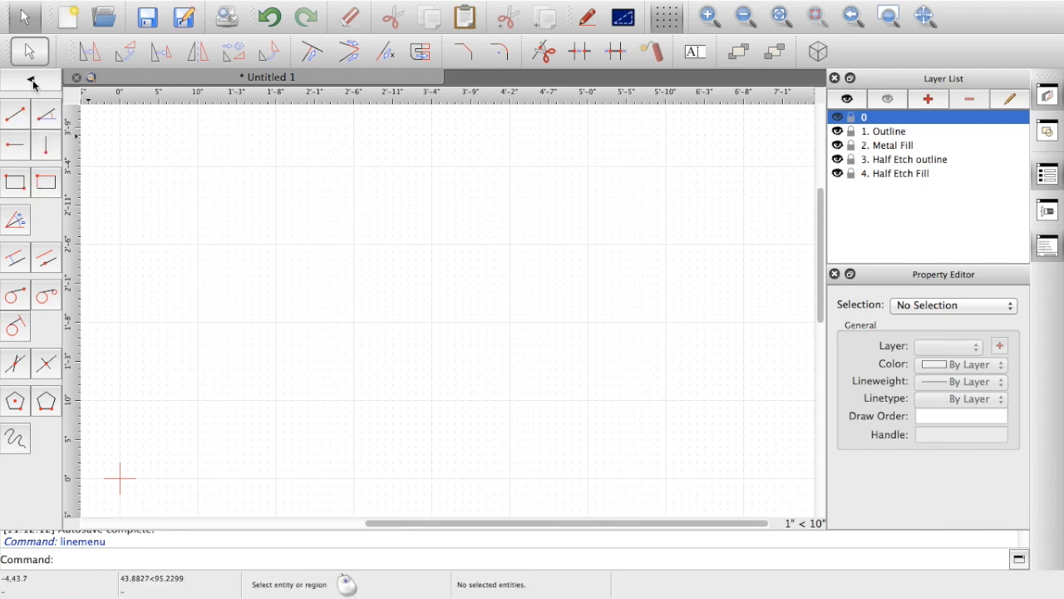
click(30, 79)
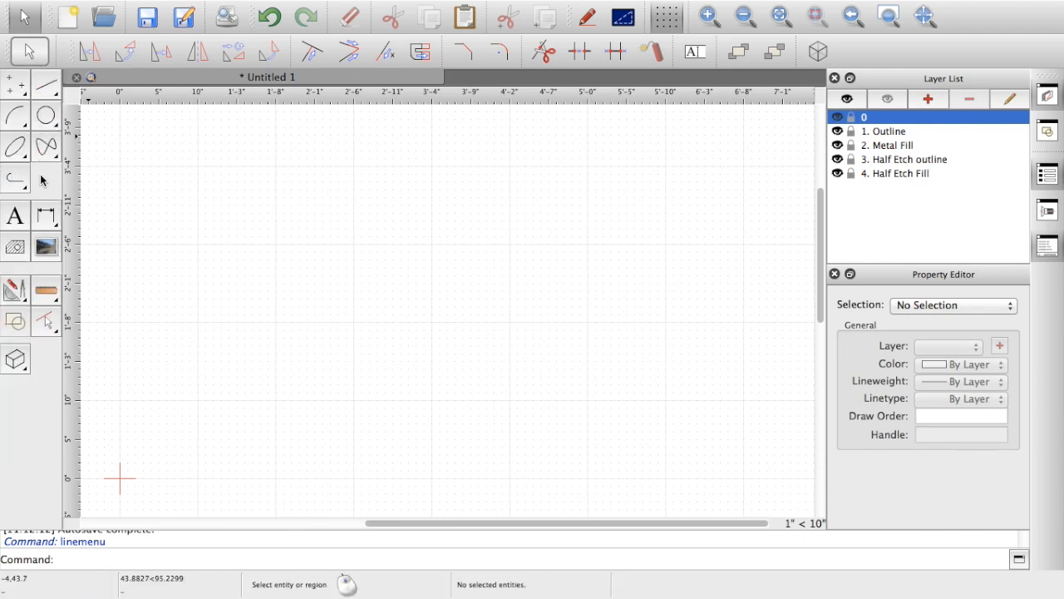
mouse_move(45, 116)
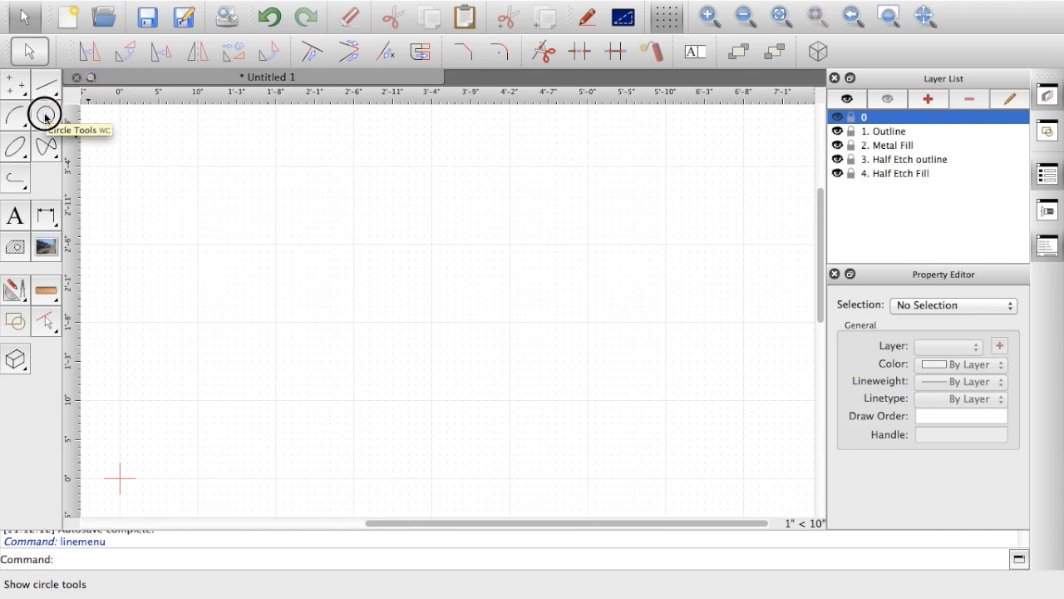
click(46, 113)
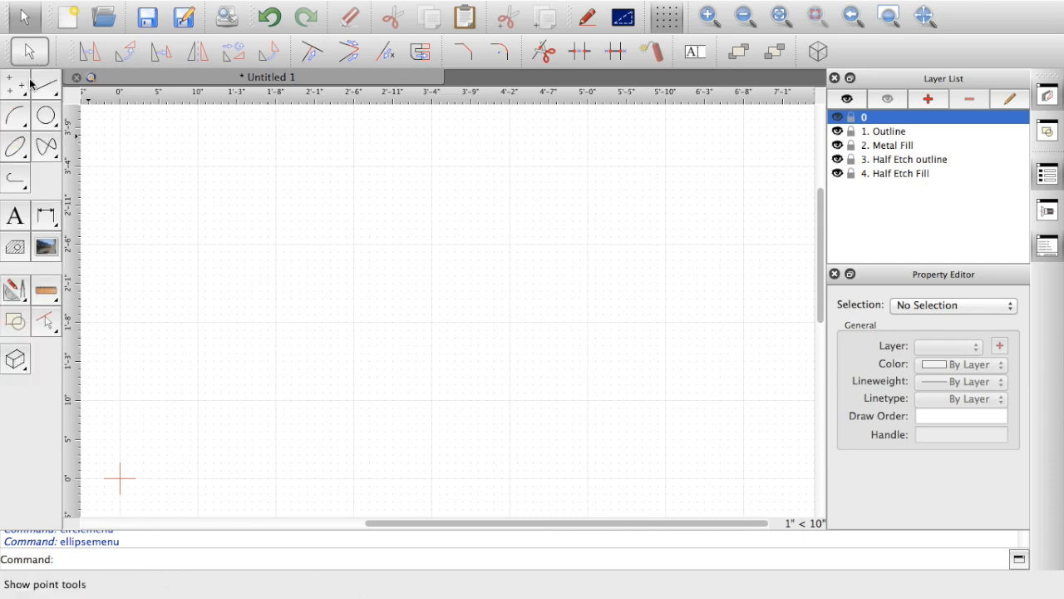
mouse_move(47, 86)
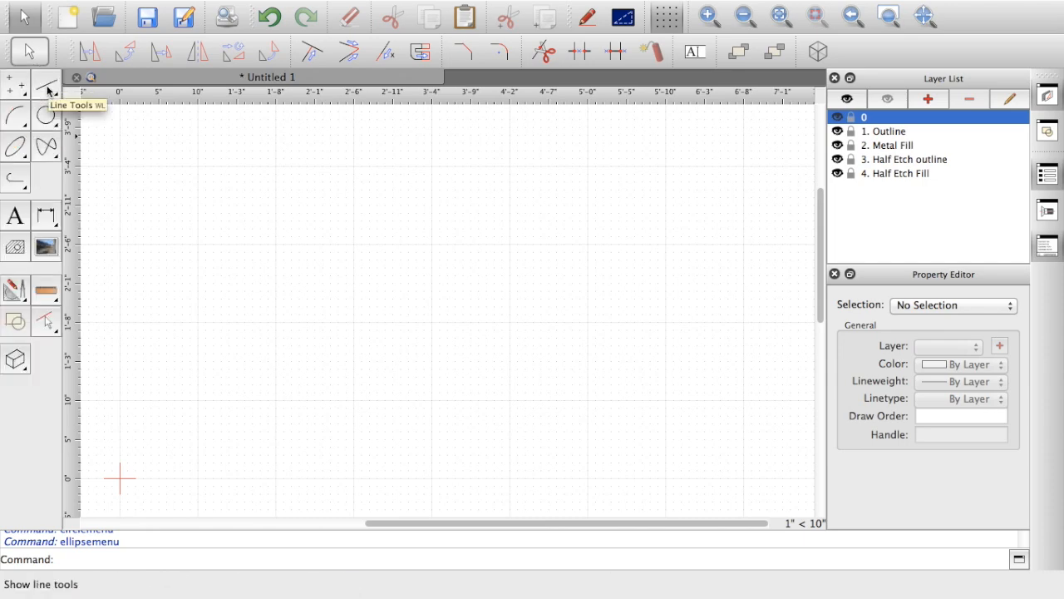
click(46, 86)
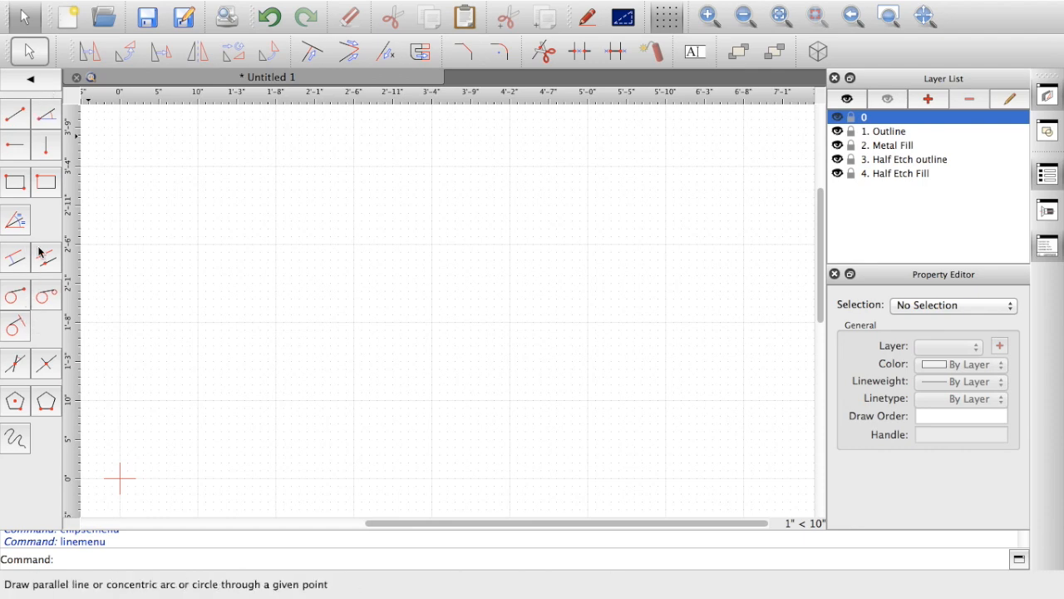
mouse_move(15, 146)
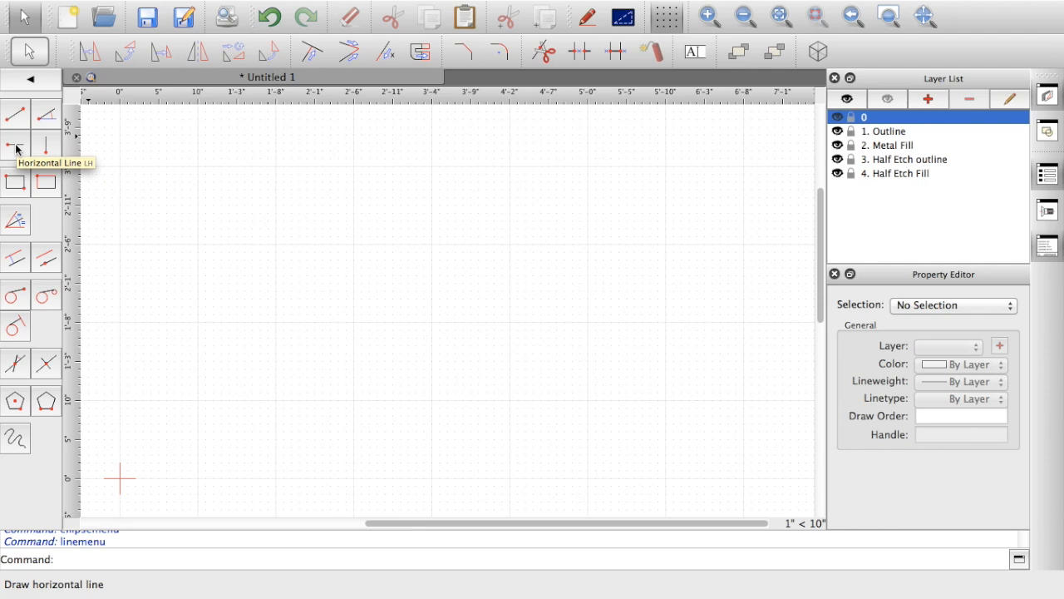
mouse_move(17, 153)
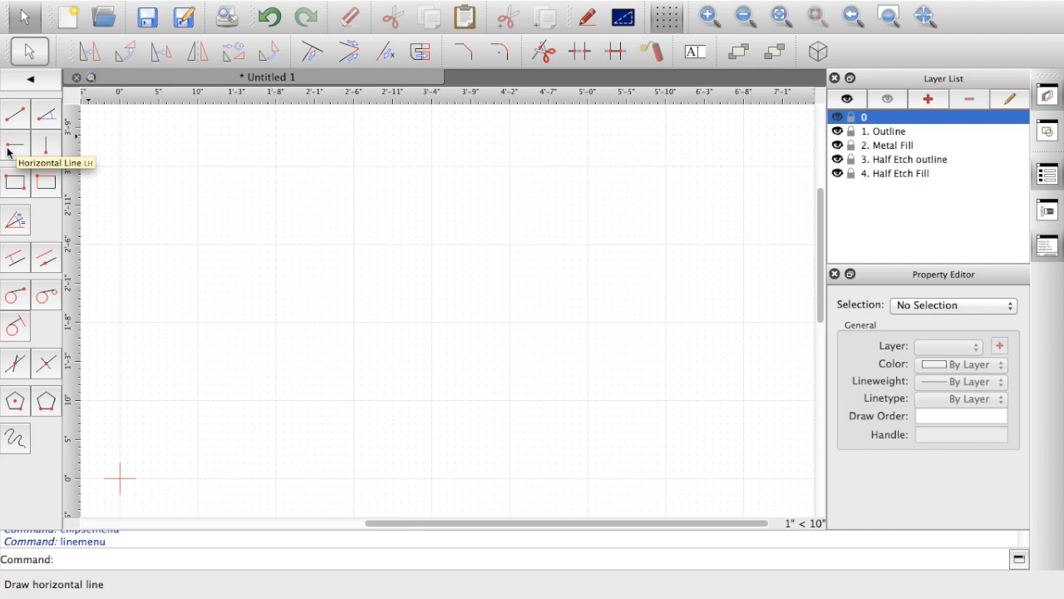
mouse_move(15, 114)
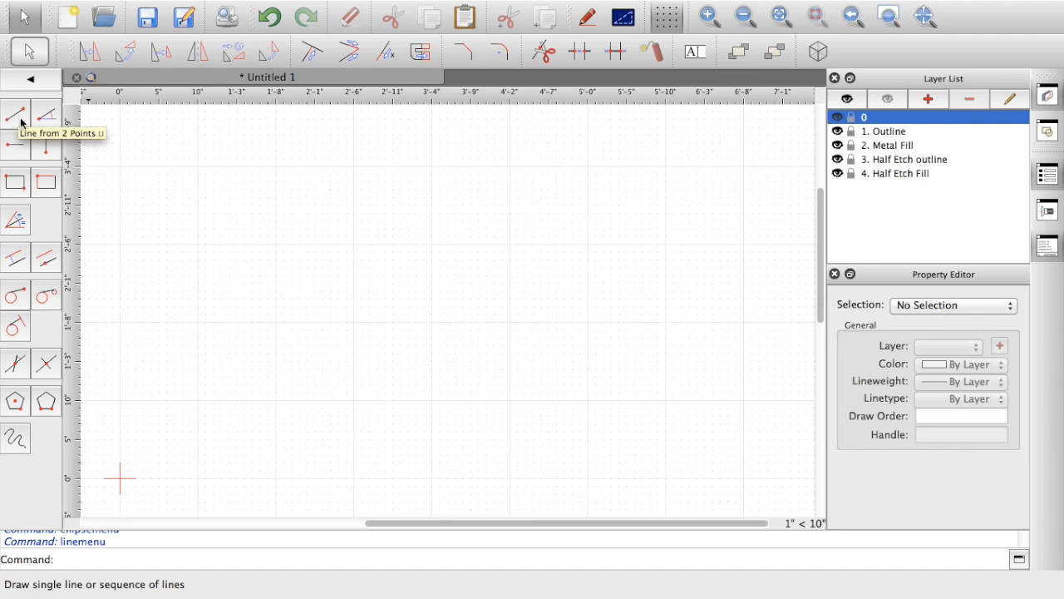
mouse_move(25, 119)
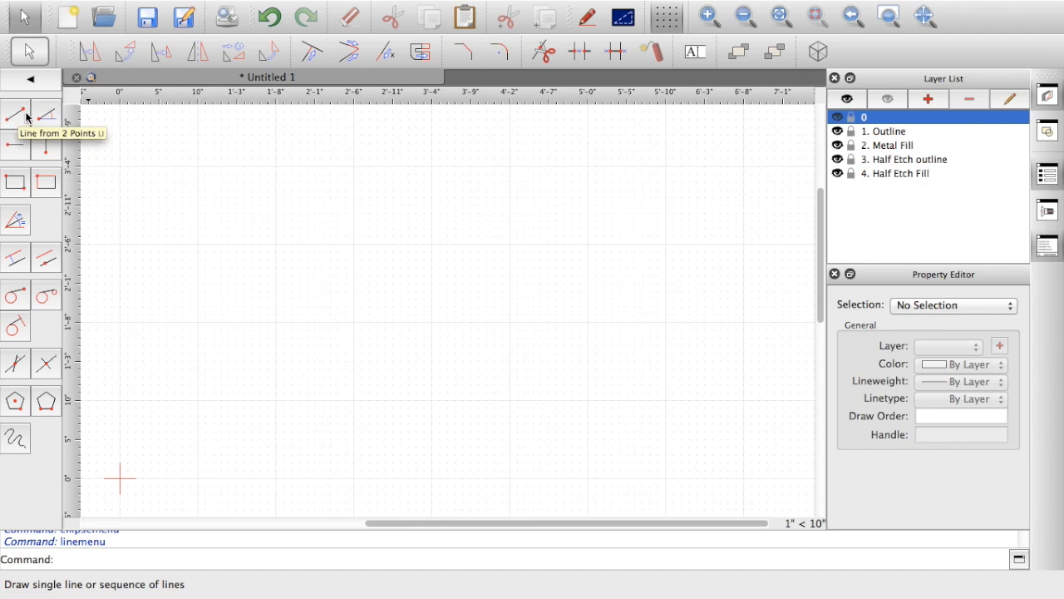
mouse_move(47, 115)
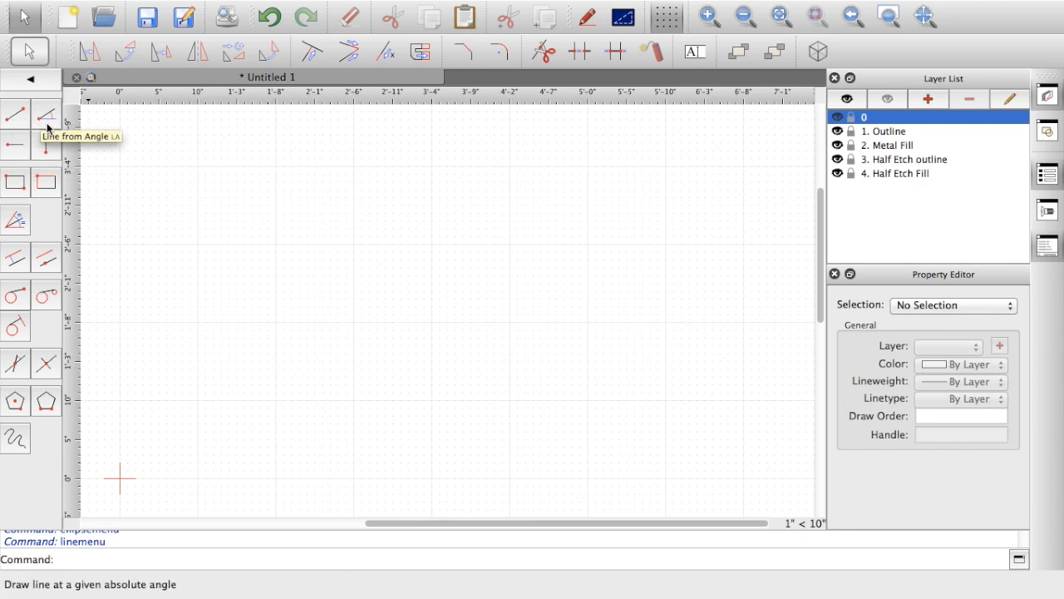
mouse_move(15, 146)
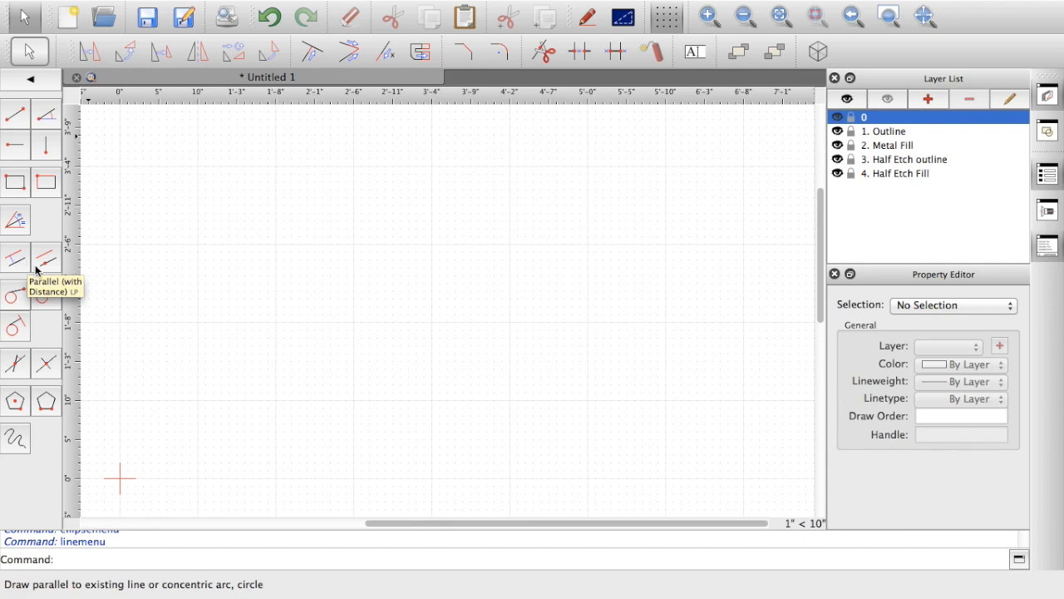
mouse_move(15, 113)
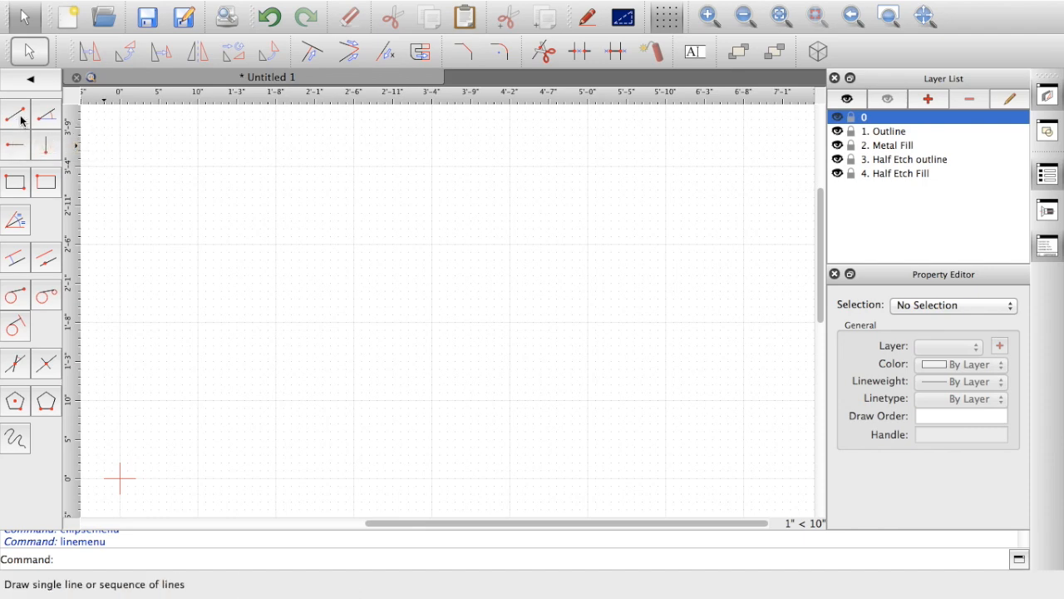
mouse_move(14, 115)
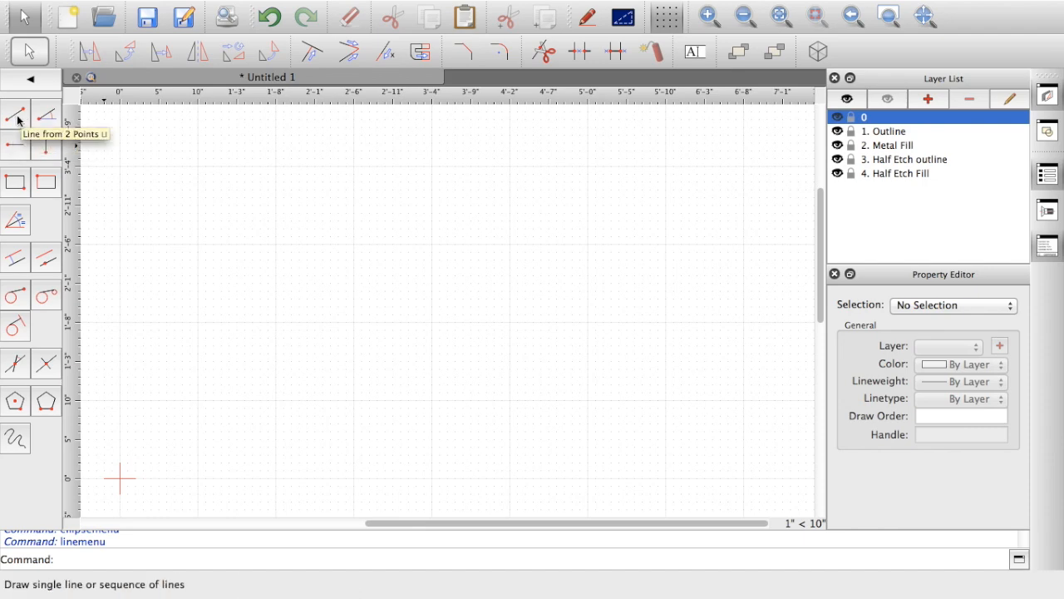
- Start the Line from 2 Points tool so it waits for a first point
click(15, 115)
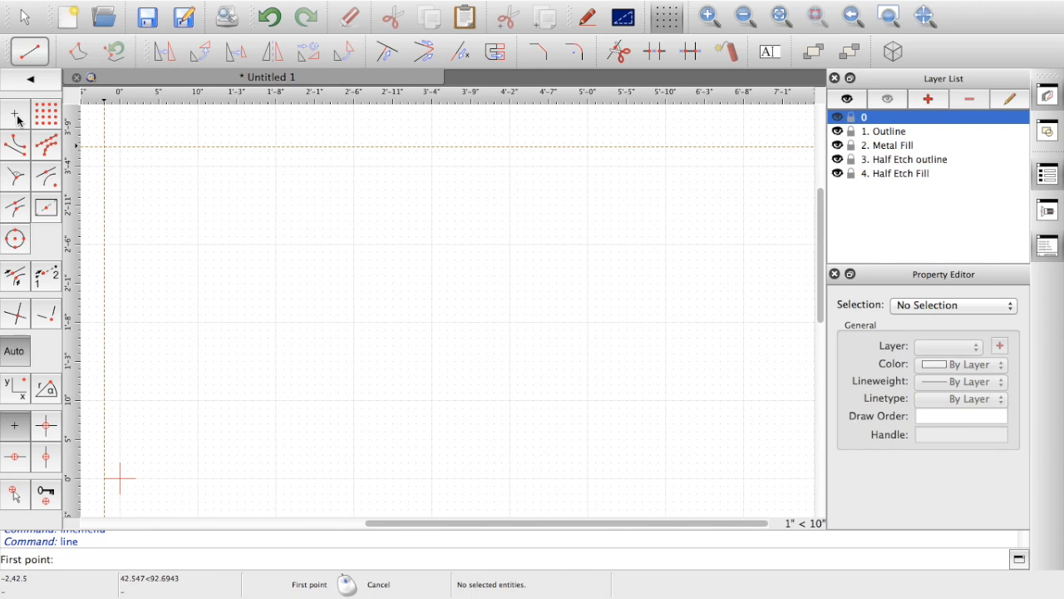
mouse_move(31, 85)
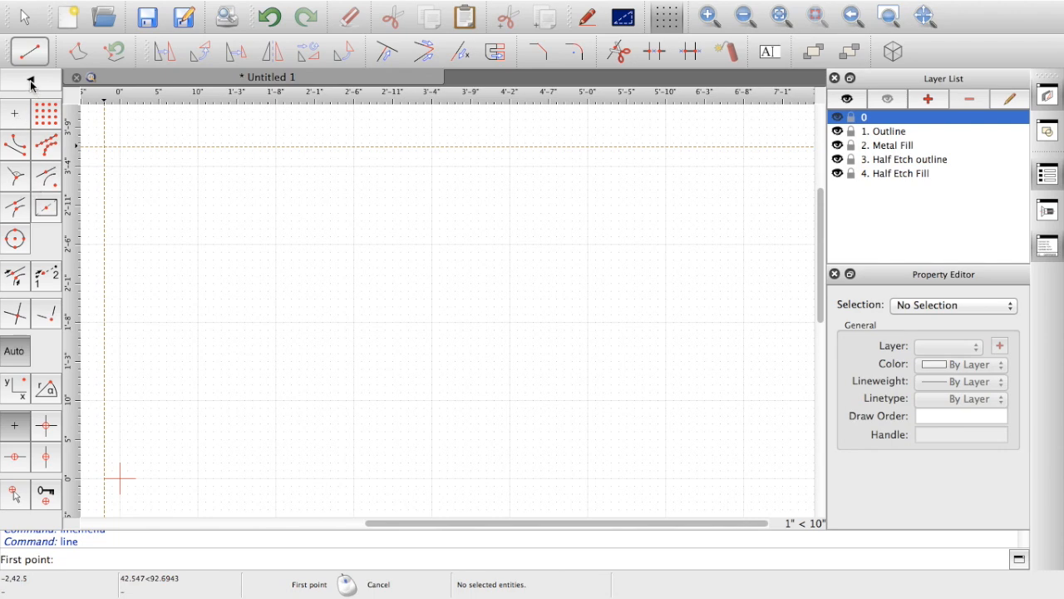
click(30, 80)
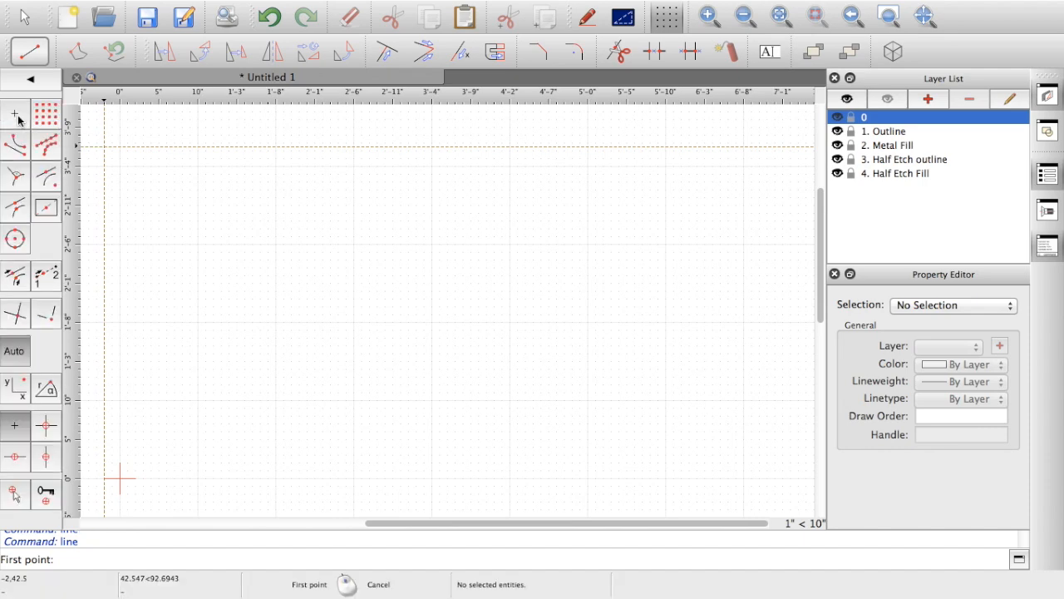
mouse_move(15, 257)
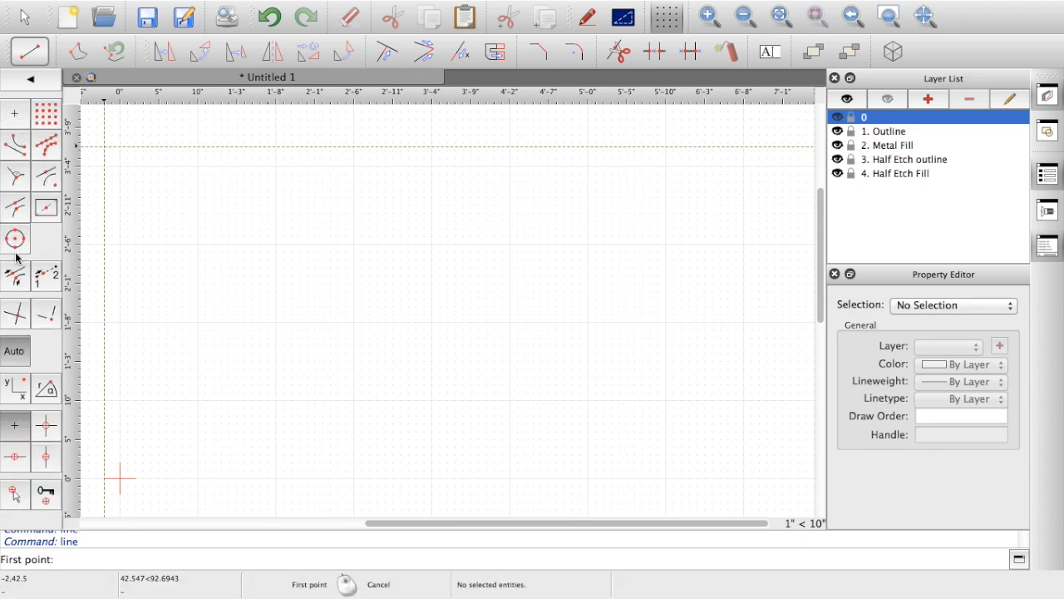
mouse_move(314, 257)
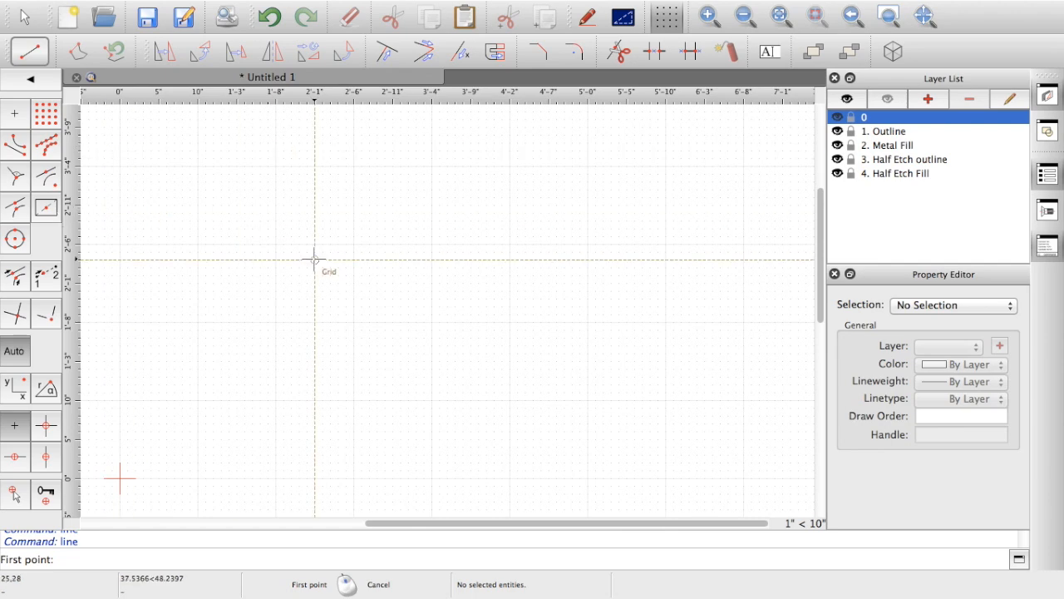
mouse_move(213, 229)
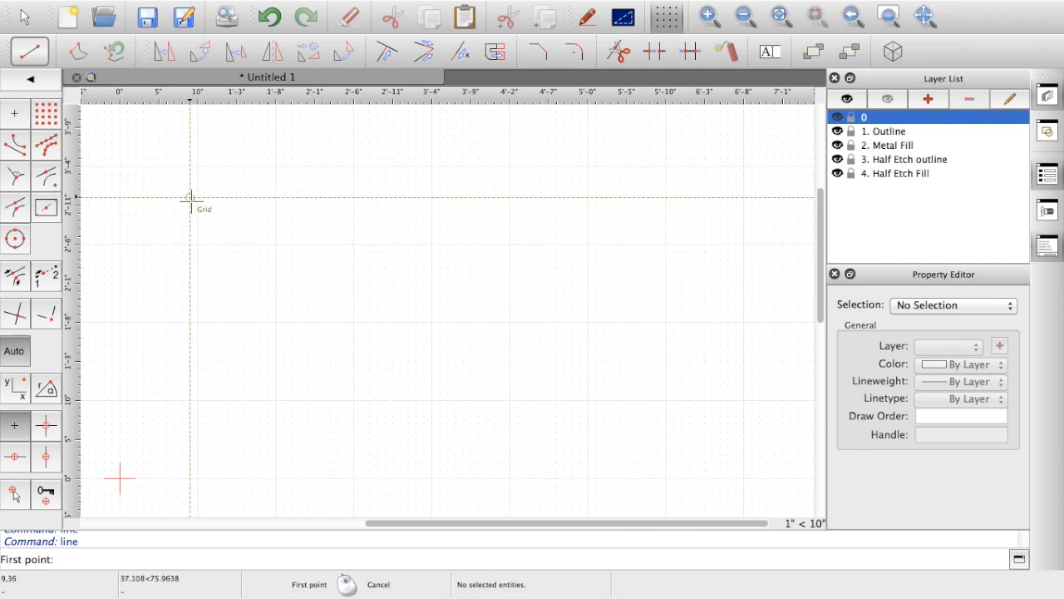
mouse_move(215, 290)
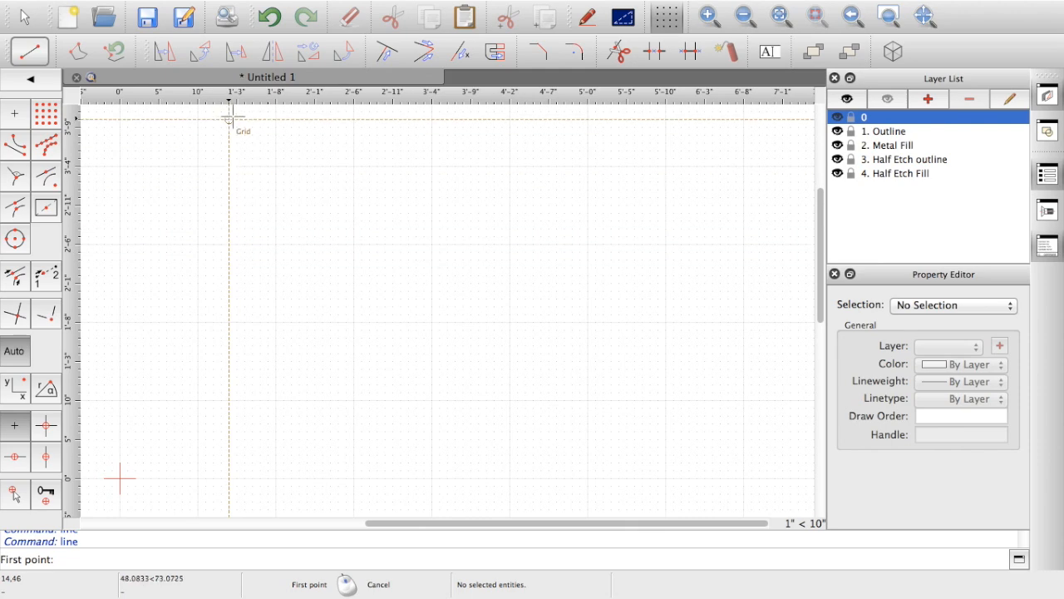
mouse_move(236, 114)
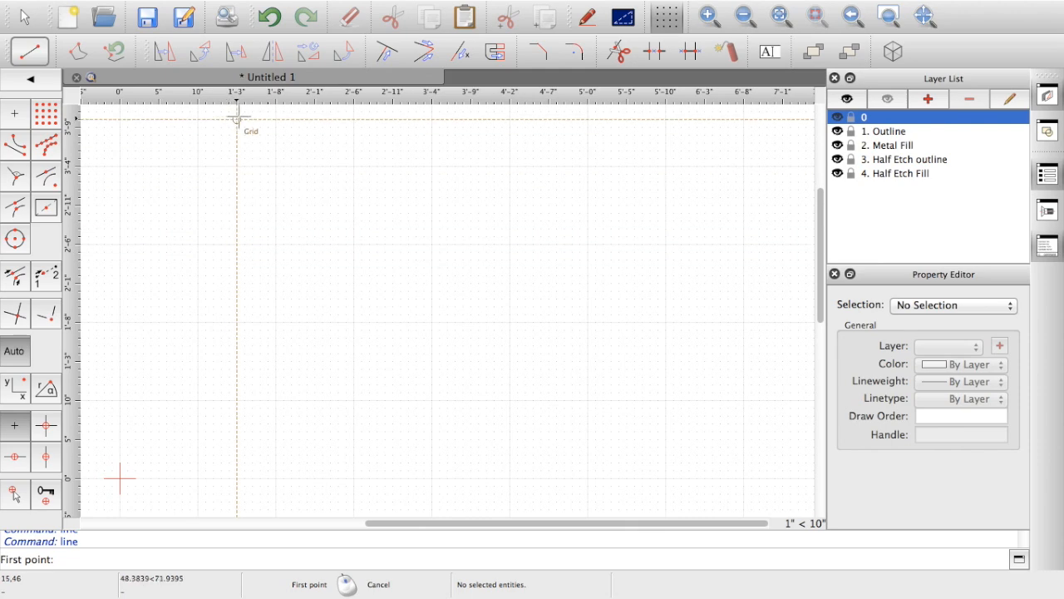
mouse_move(198, 113)
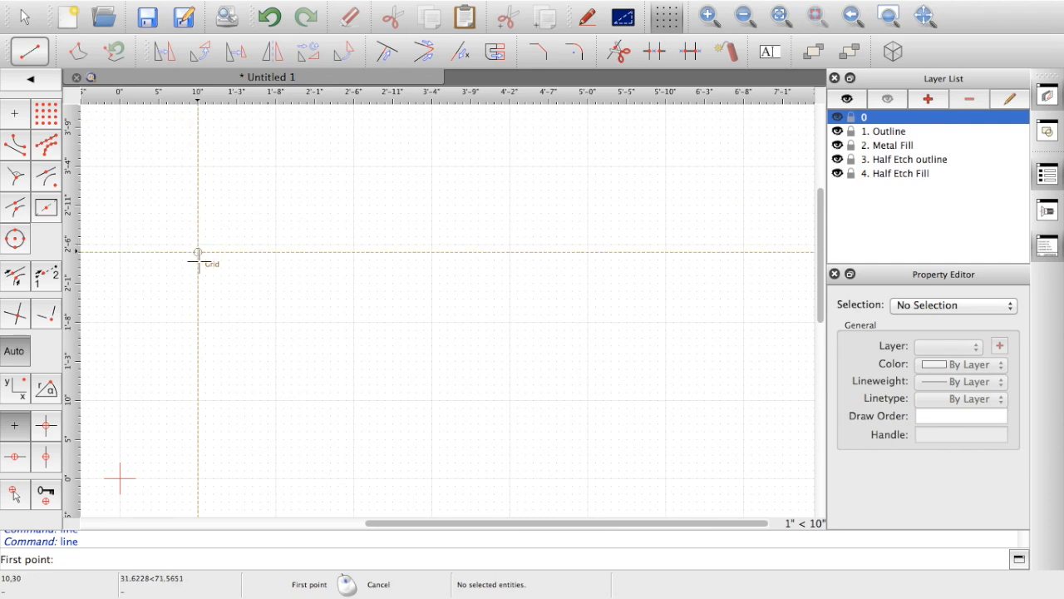
mouse_move(197, 397)
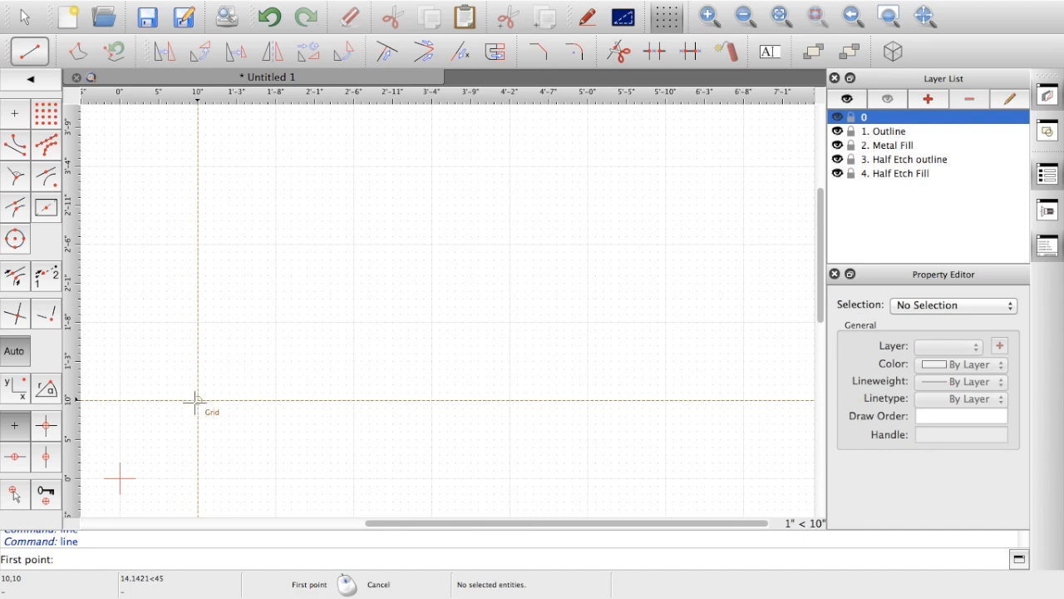
mouse_move(189, 399)
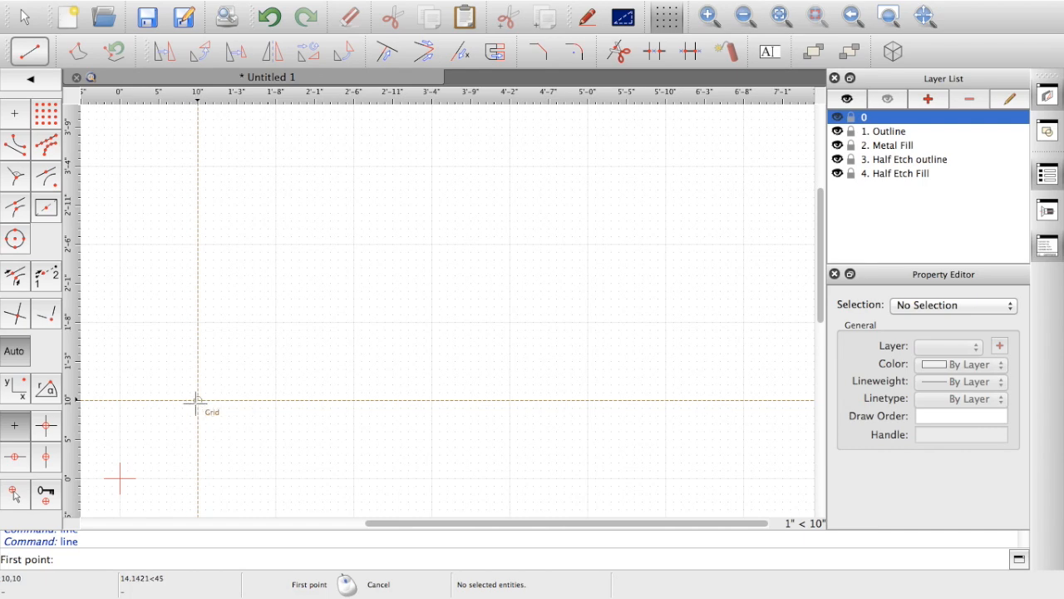
mouse_move(183, 399)
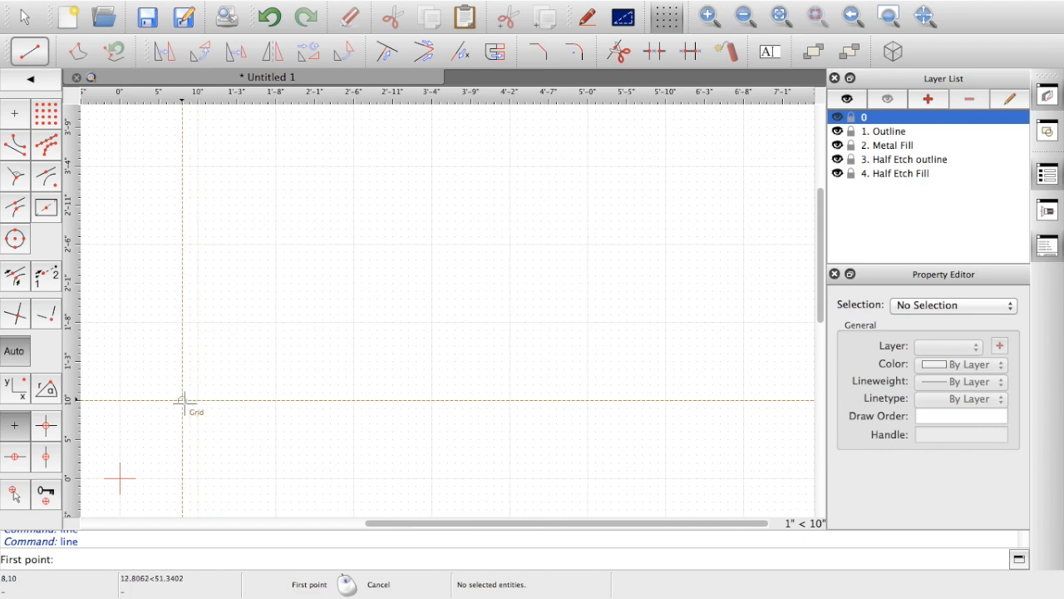
mouse_move(189, 399)
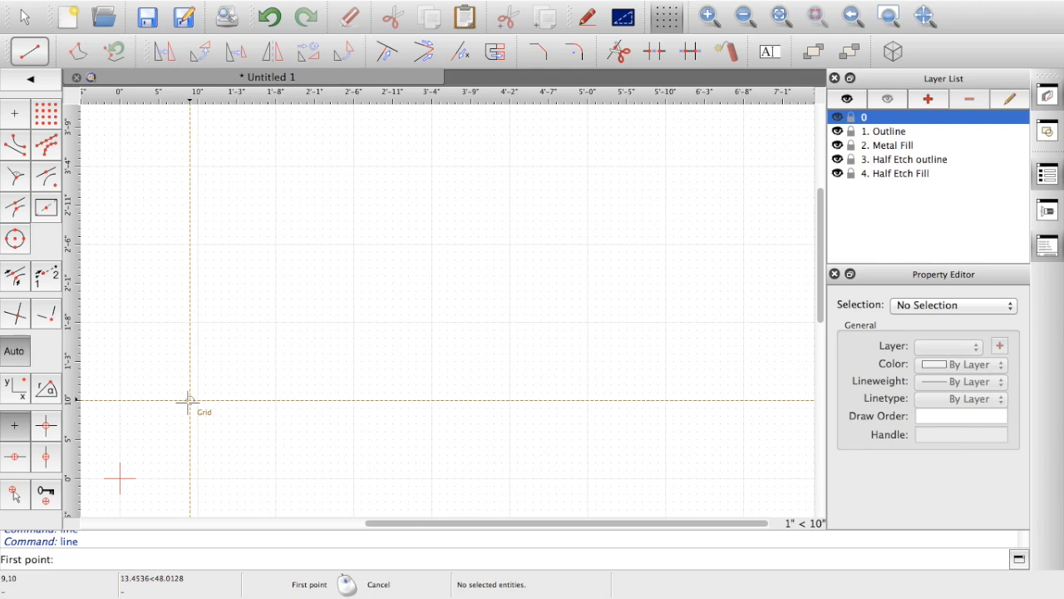
mouse_move(158, 384)
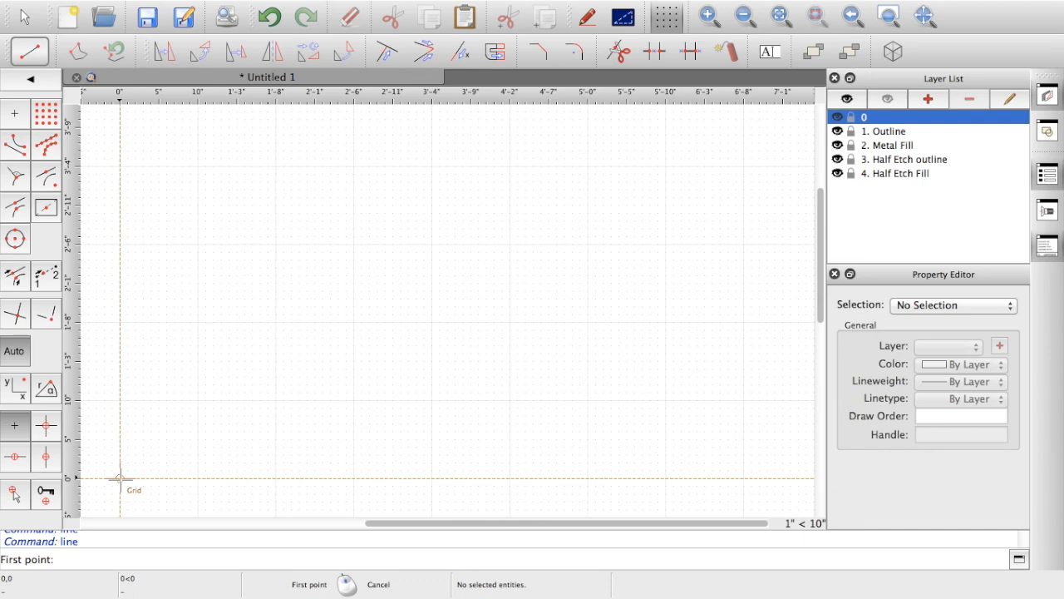
- Place the line's first point at the drawing origin
click(588, 462)
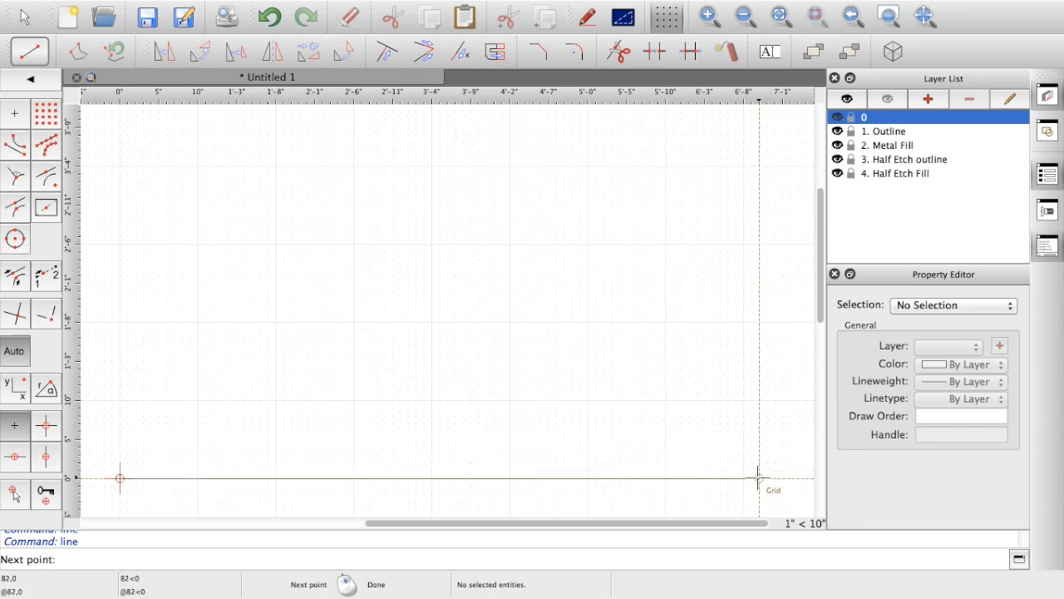
mouse_move(752, 475)
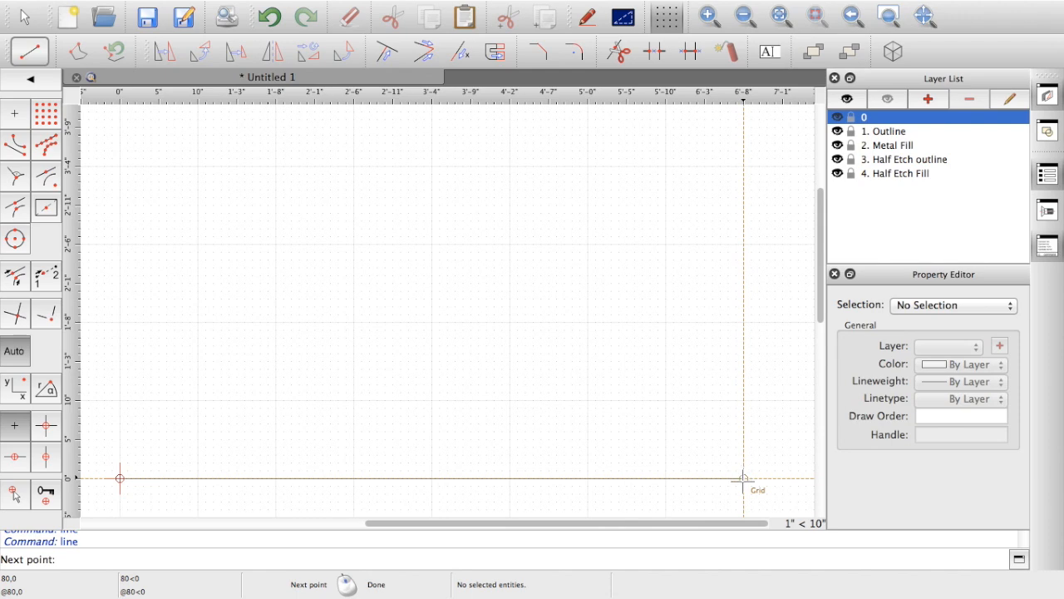
click(674, 424)
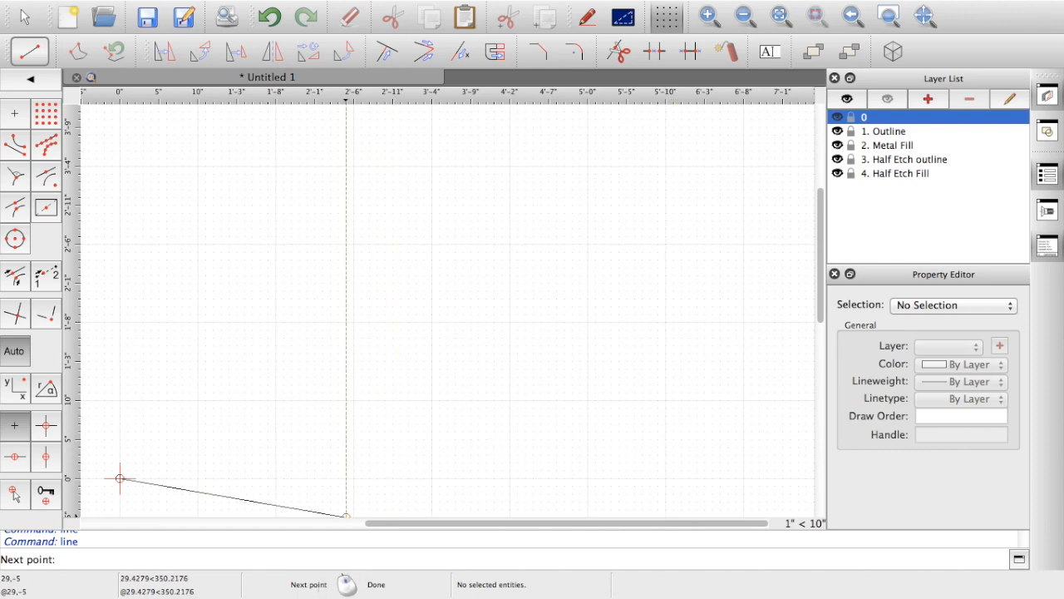
mouse_move(340, 594)
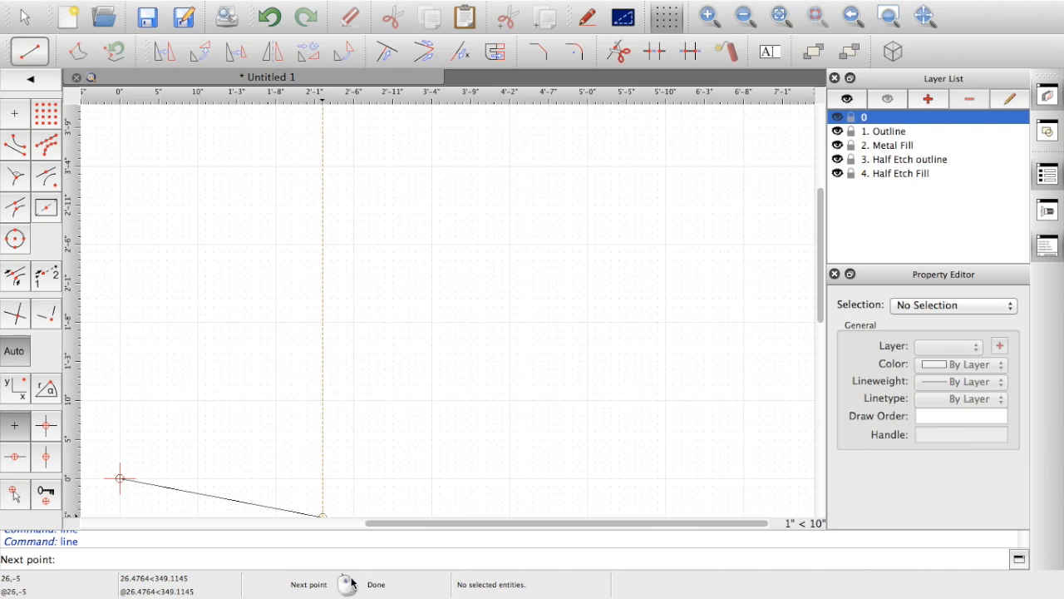
mouse_move(191, 590)
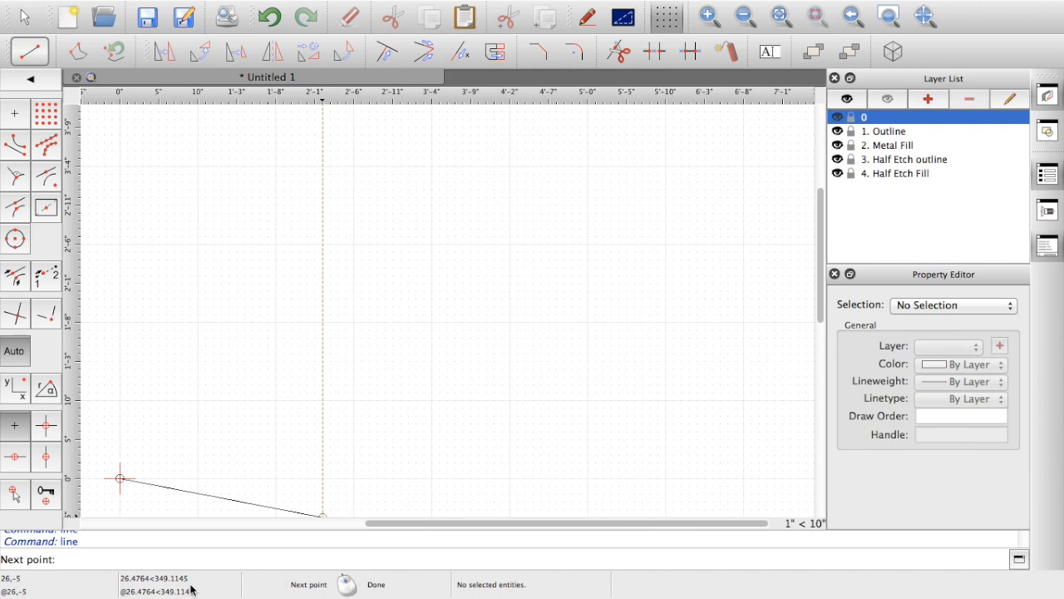
mouse_move(140, 586)
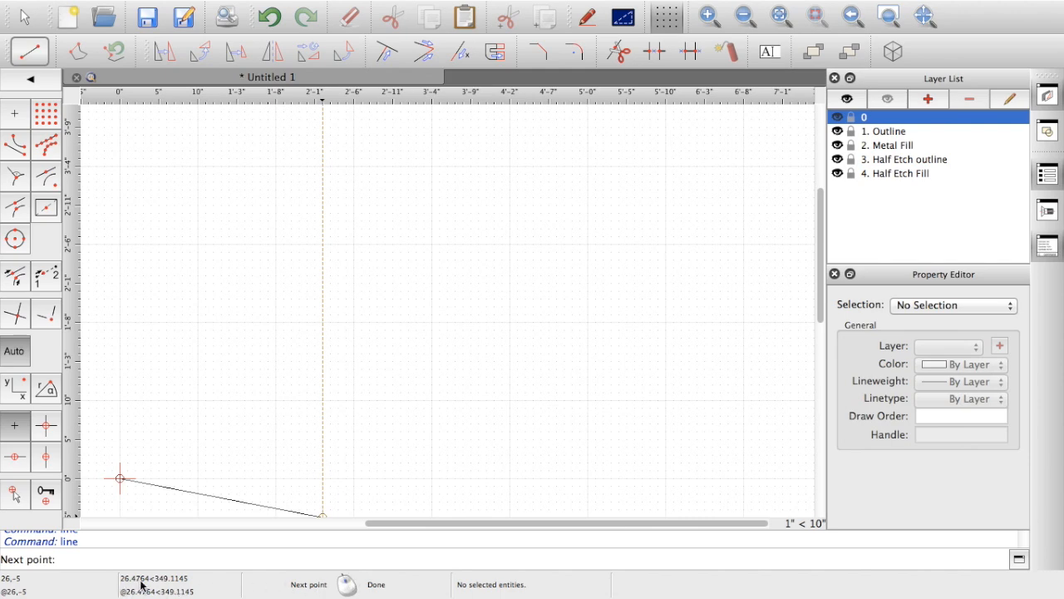
mouse_move(353, 448)
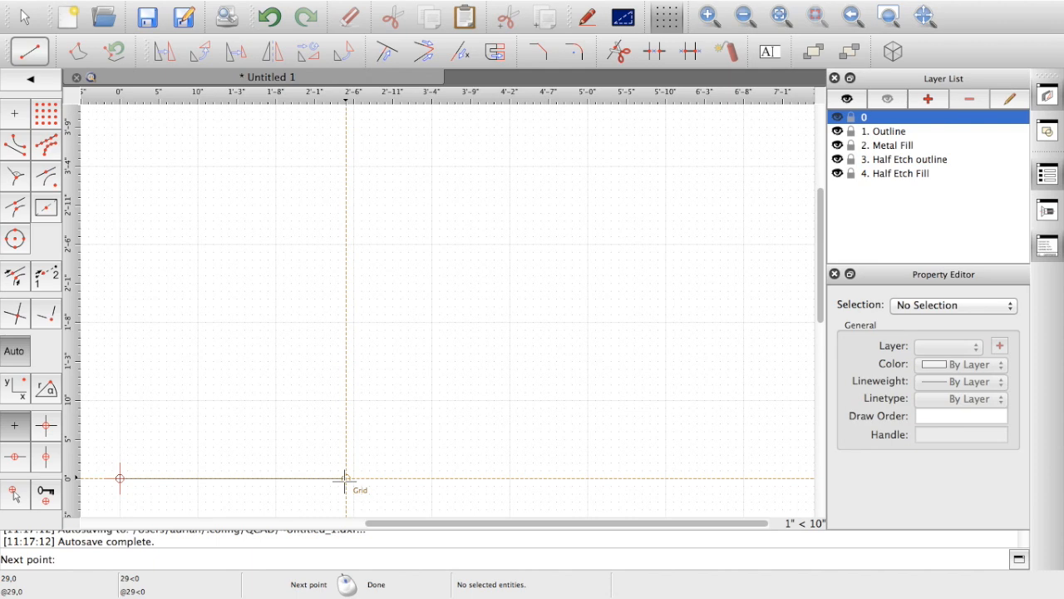
click(532, 558)
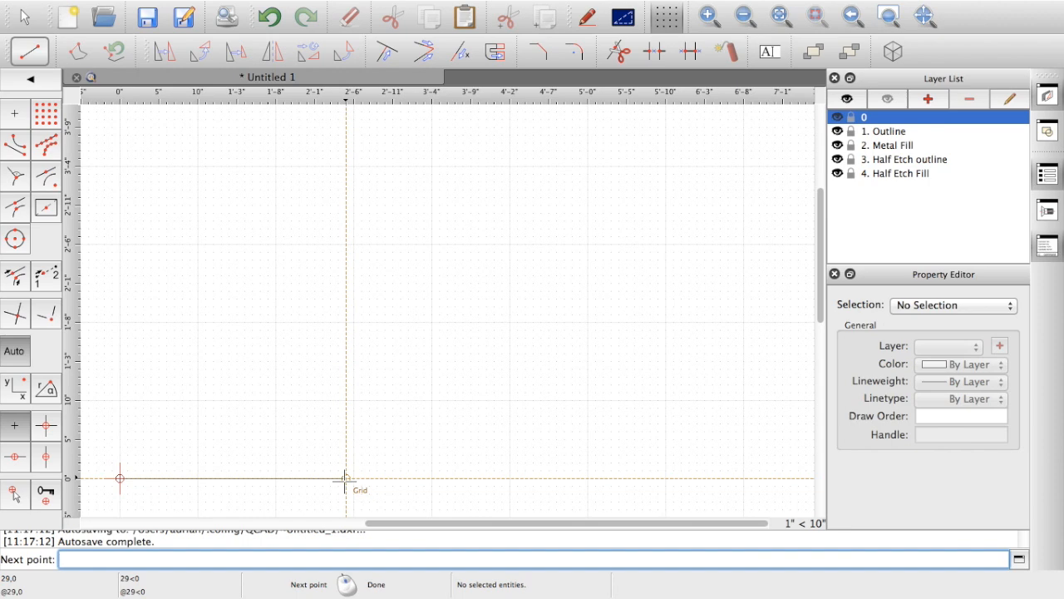
text(5,)
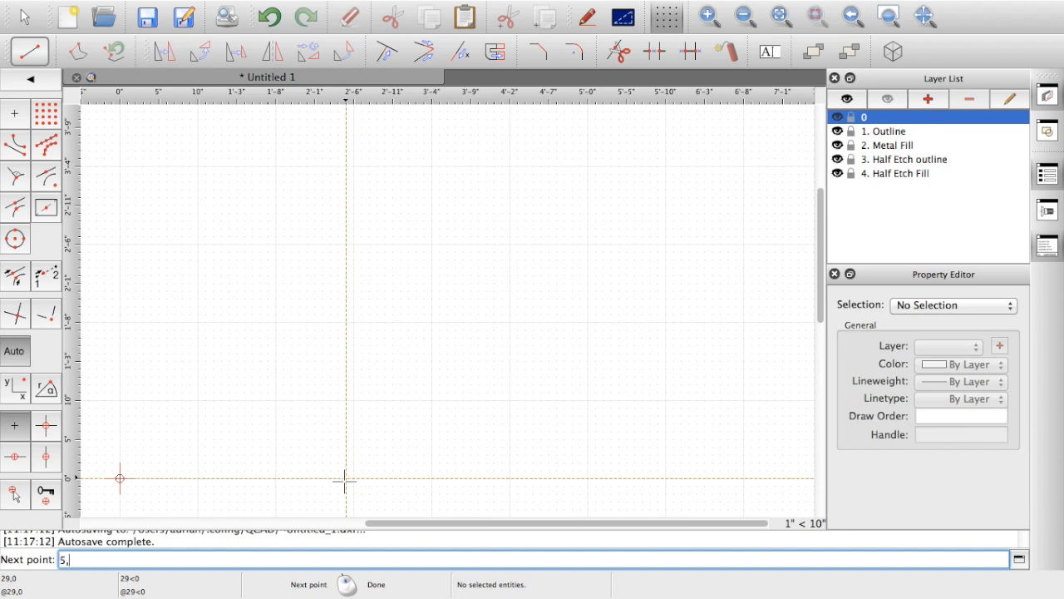
text(5)
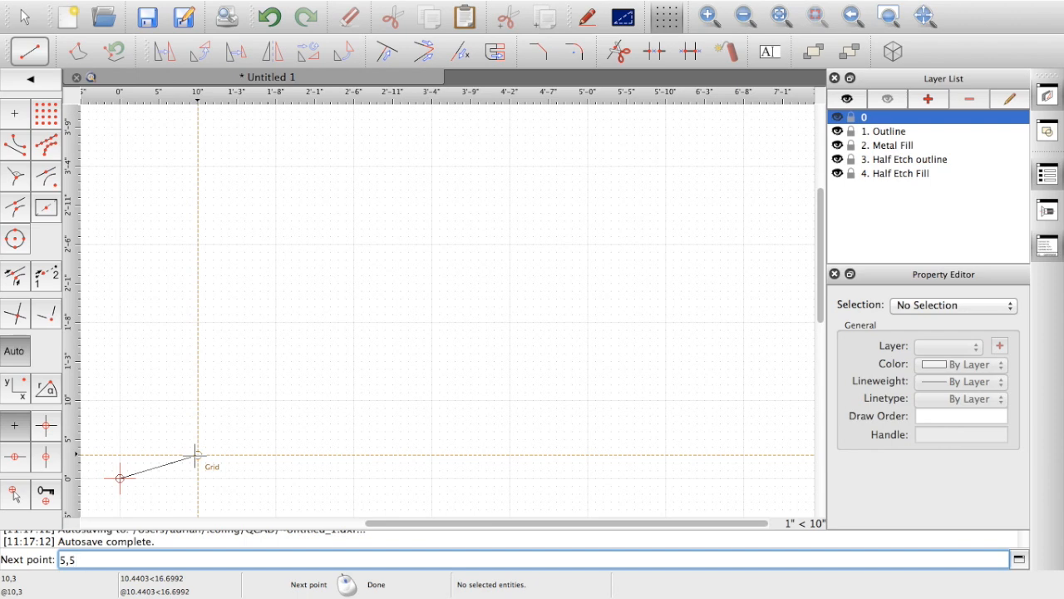
key(BackSpace)
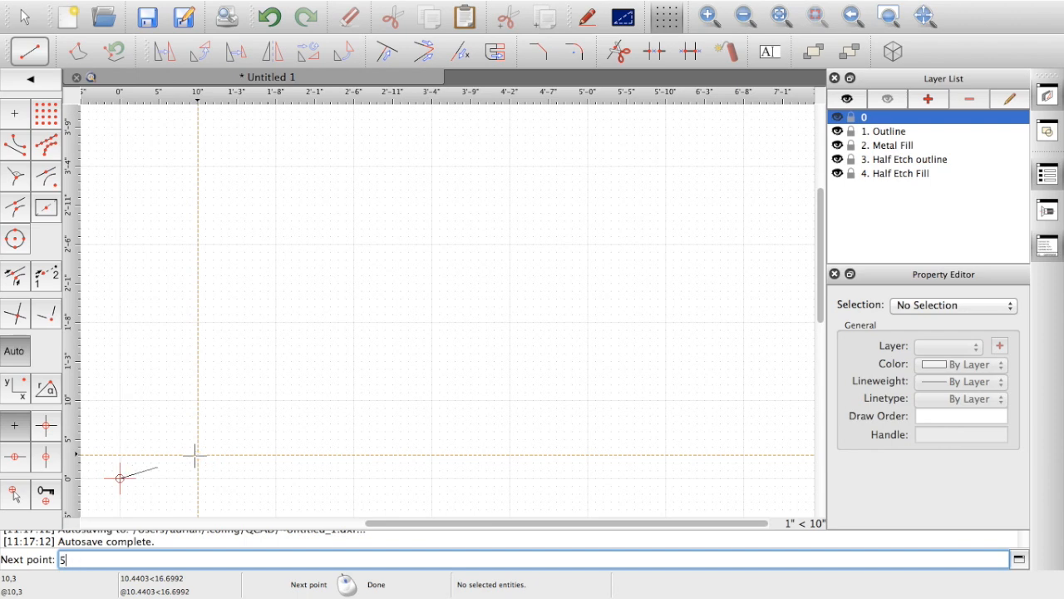
text(,5)
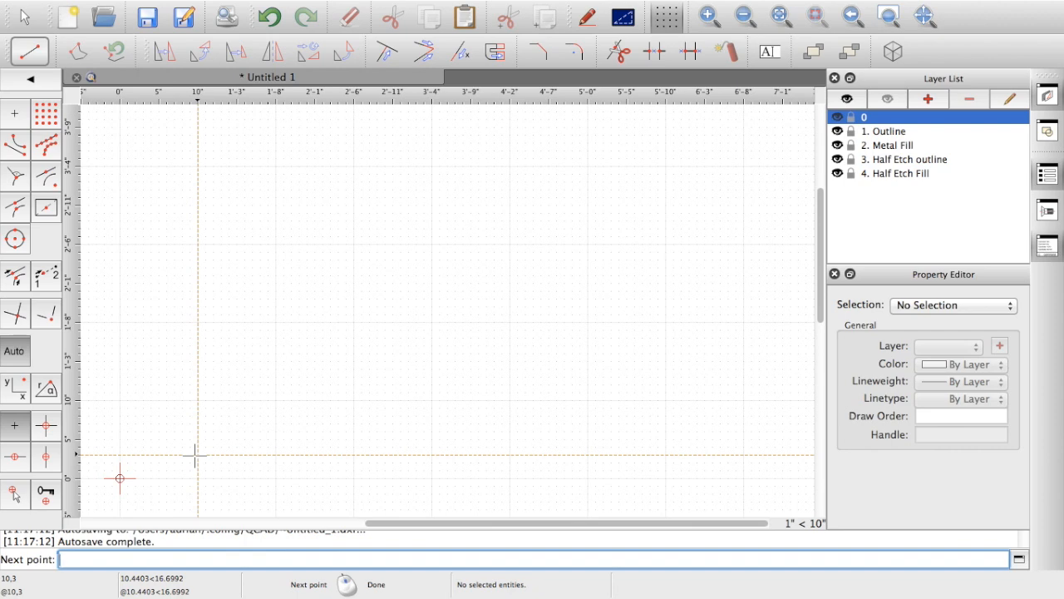
- Enter 360,0 as the line's end point and auto-zoom to show the whole line
text(360)
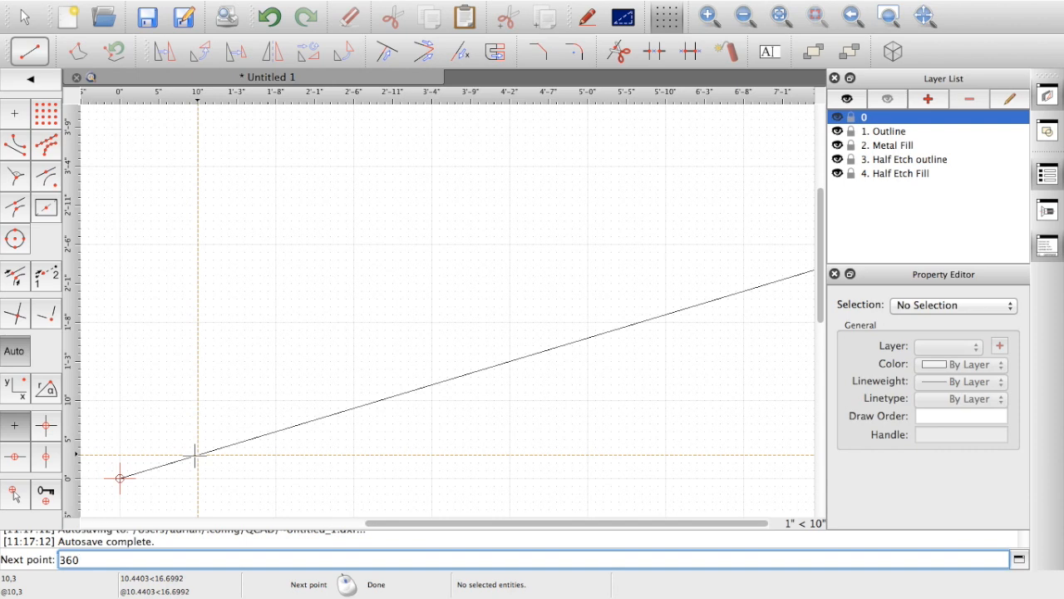
text(,0)
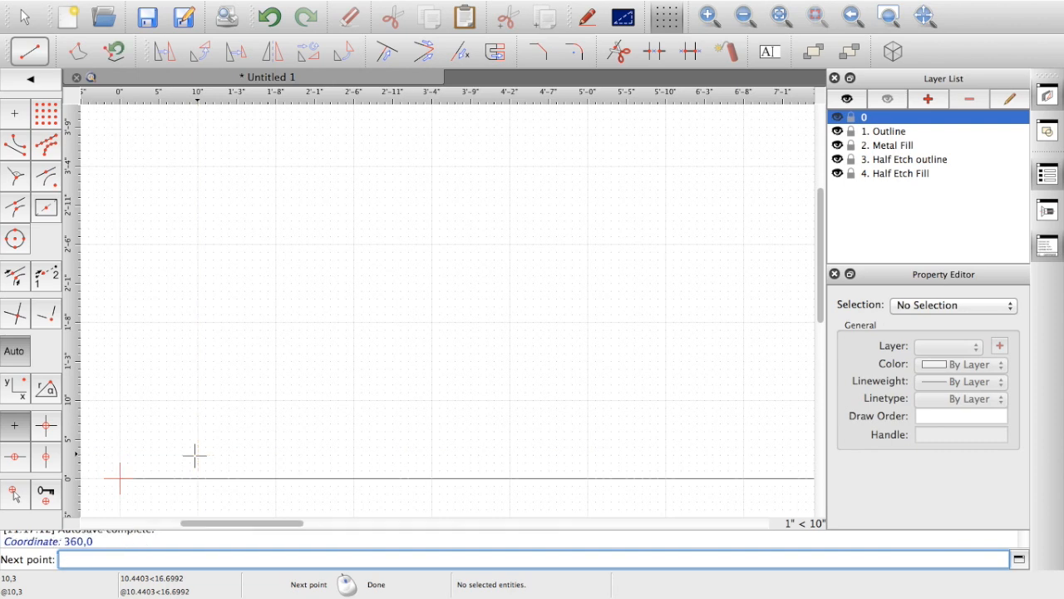
click(229, 344)
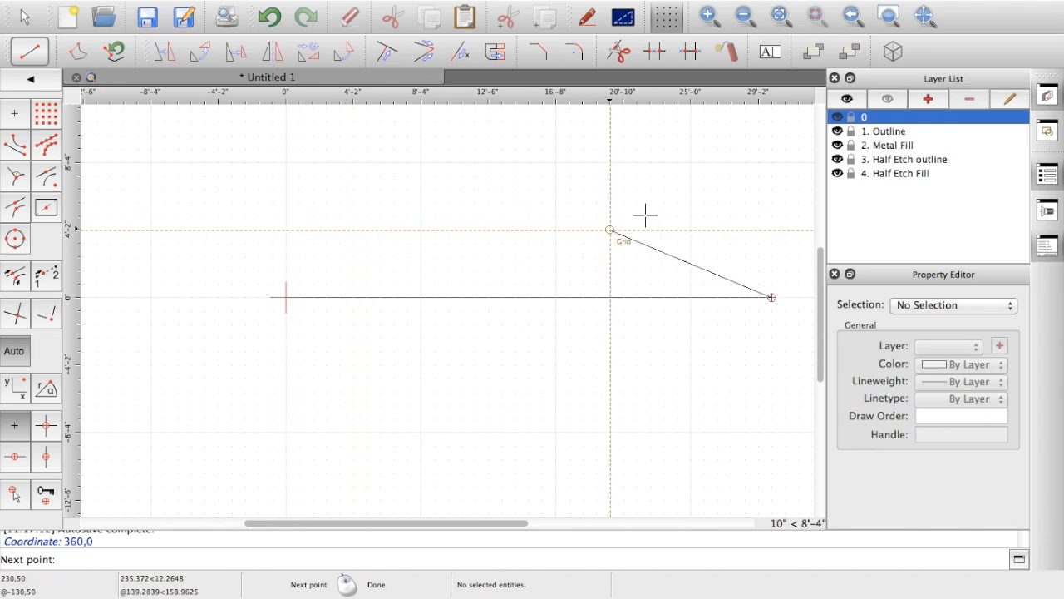
mouse_move(718, 184)
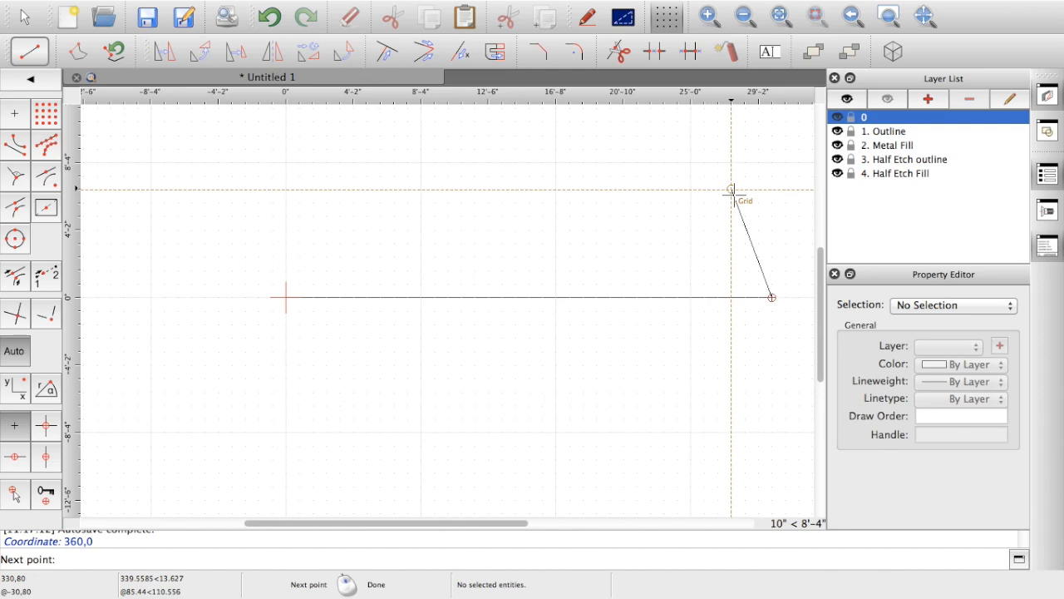
click(532, 559)
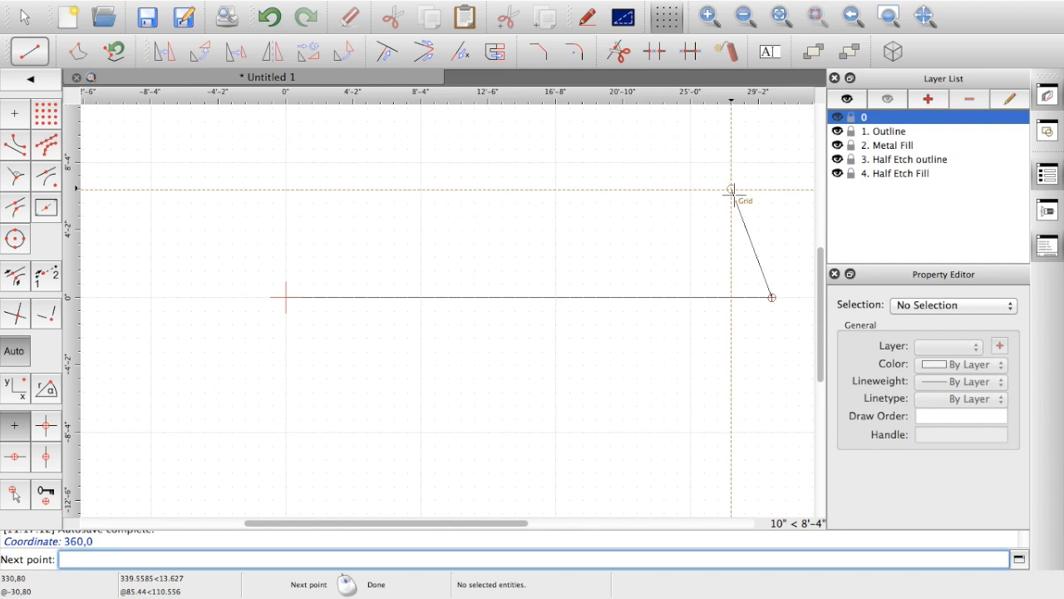
text(5,)
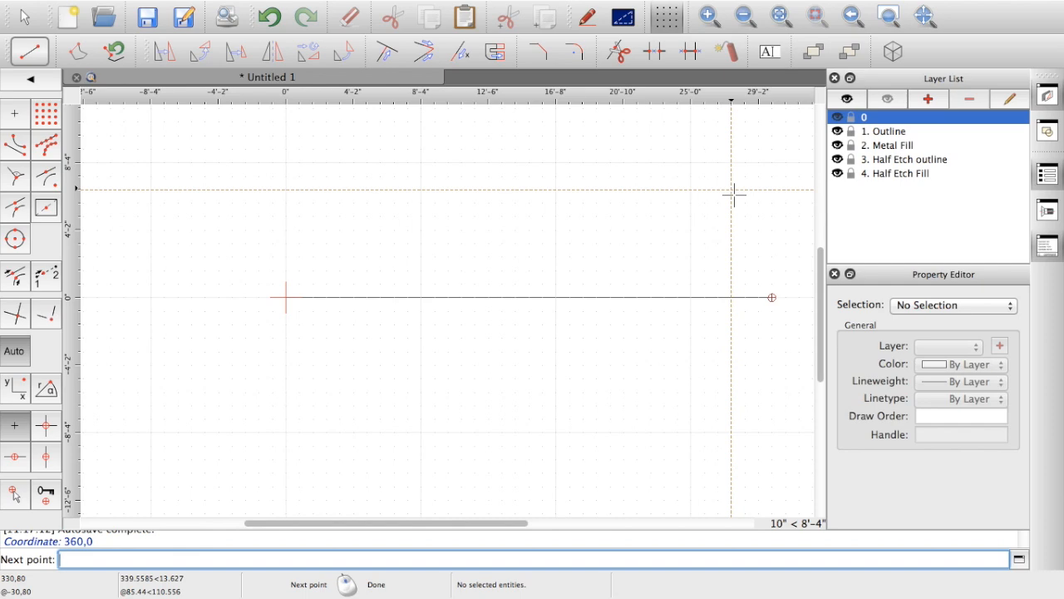
text(@)
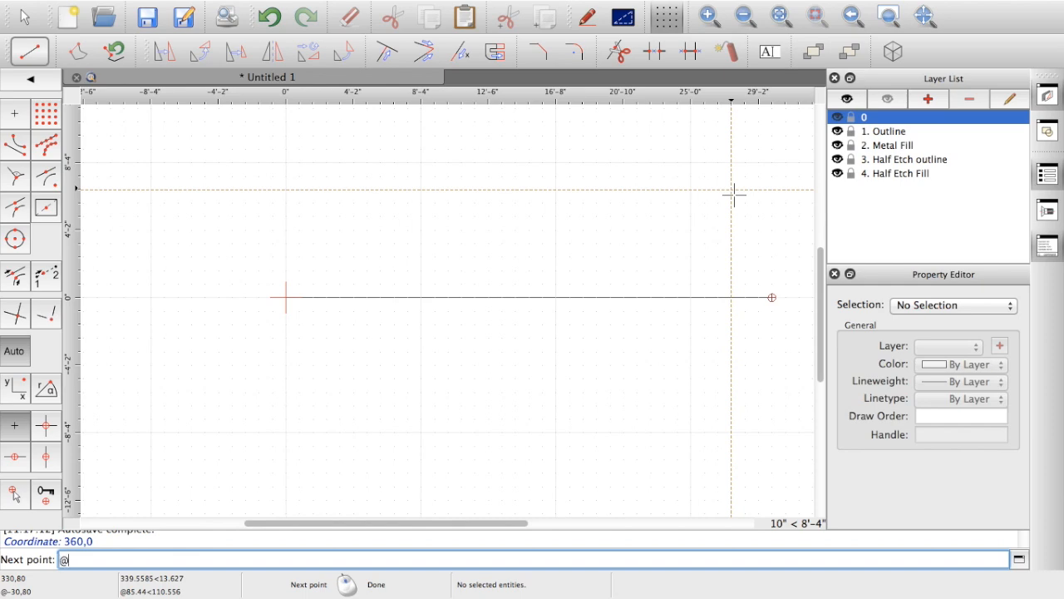
text(0)
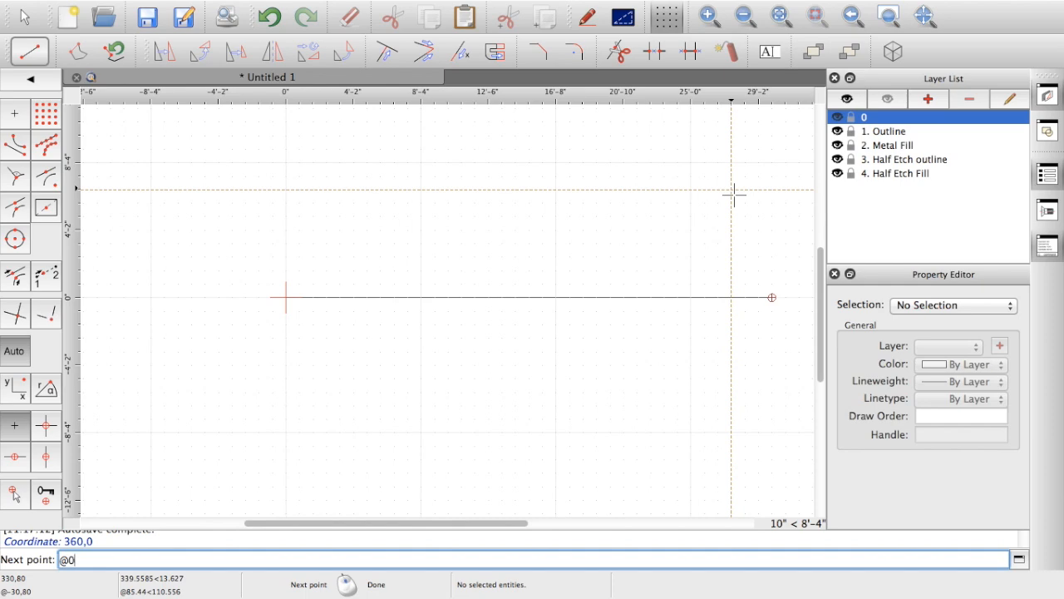
text(,12)
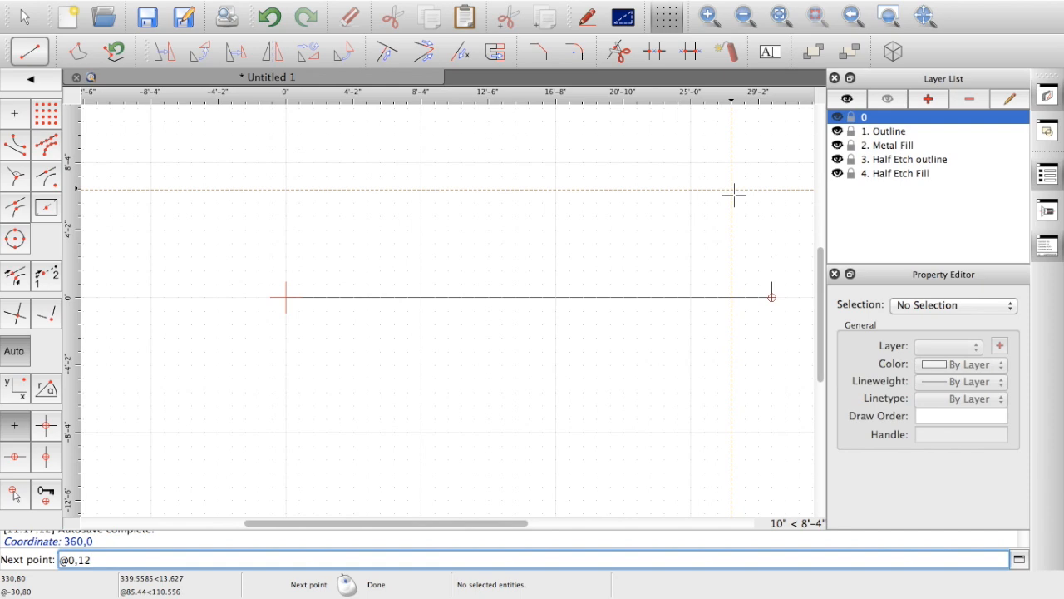
key(Backspace)
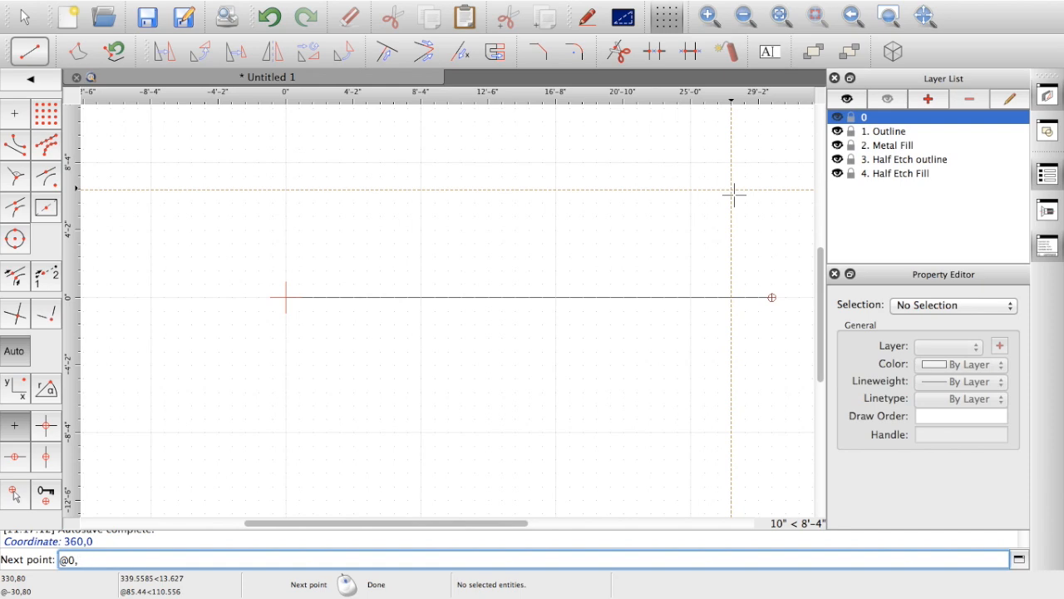